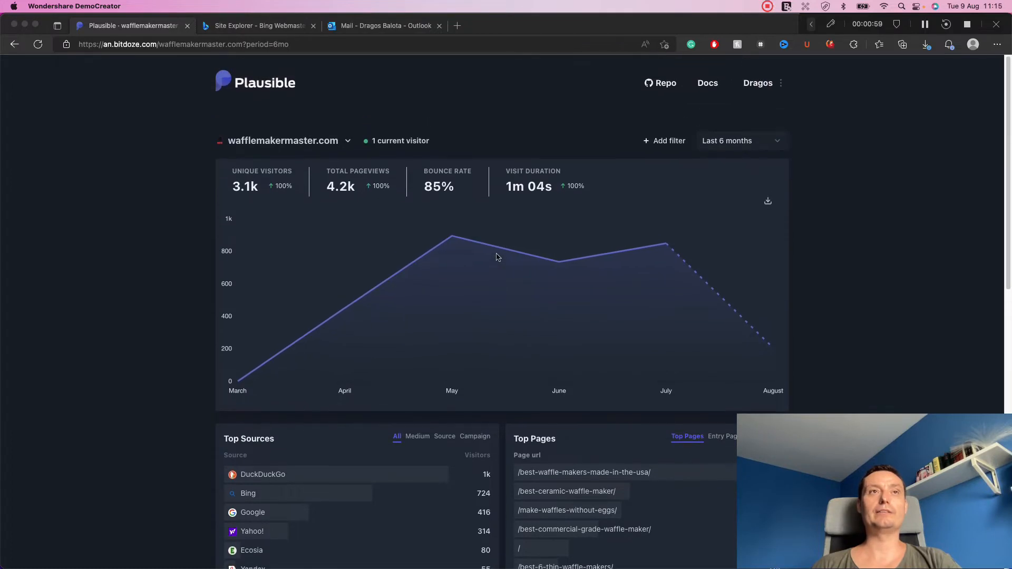
Switch Plausible to wpdoze.com, set the range to Last 6 months, and review Top Sources.
scroll(down, 3)
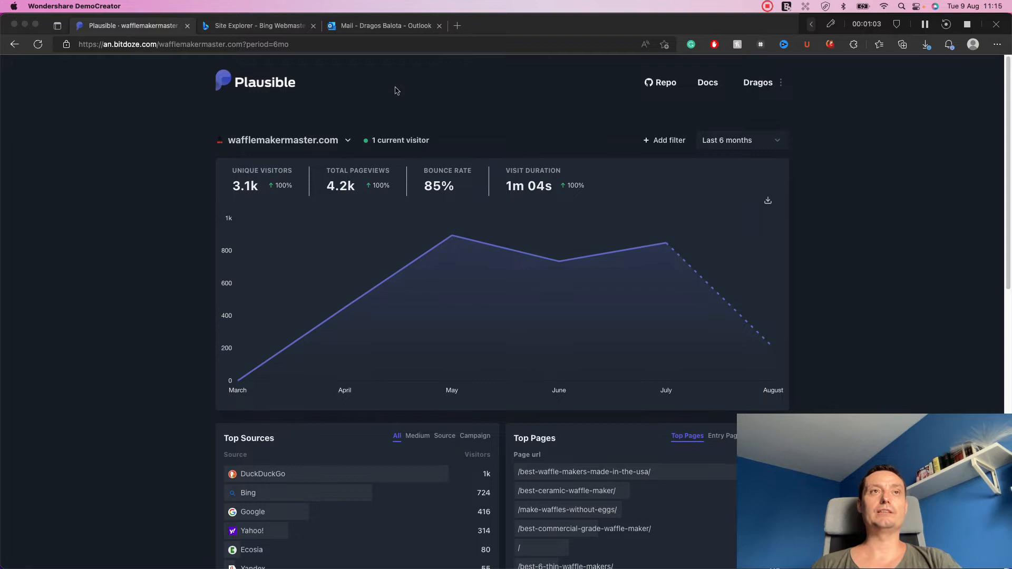
scroll(down, 3)
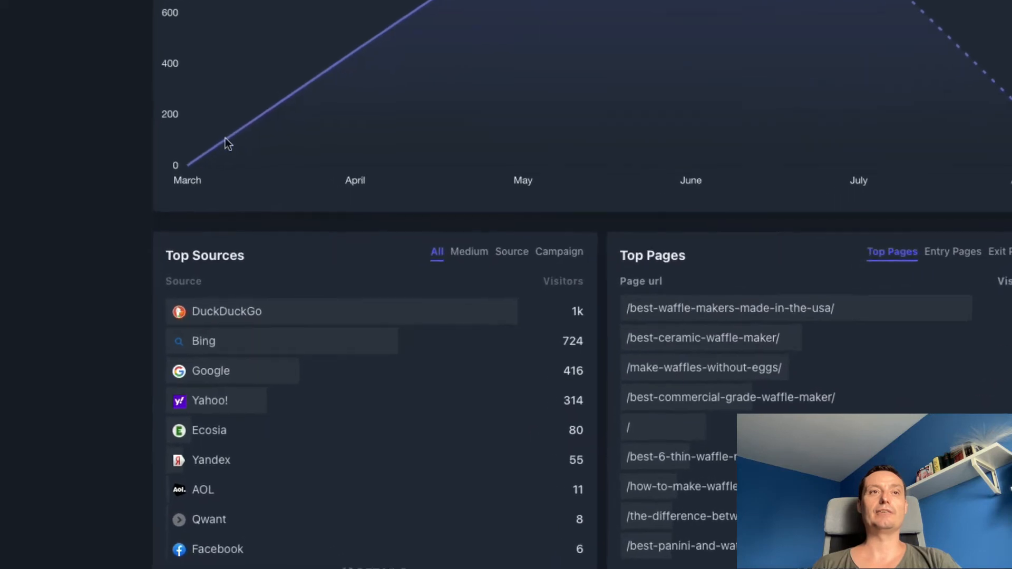
scroll(down, 3)
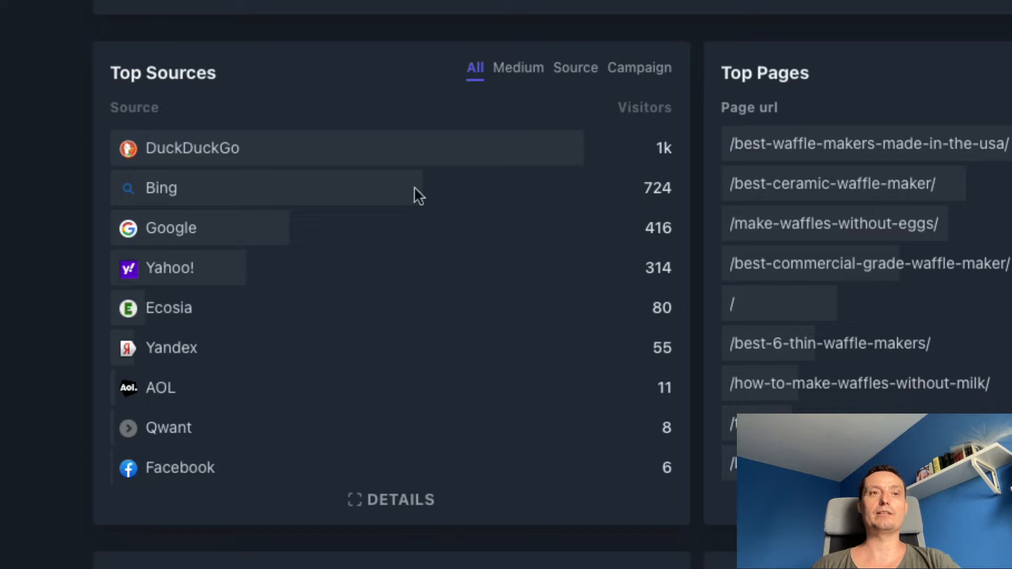
mouse_move(539, 179)
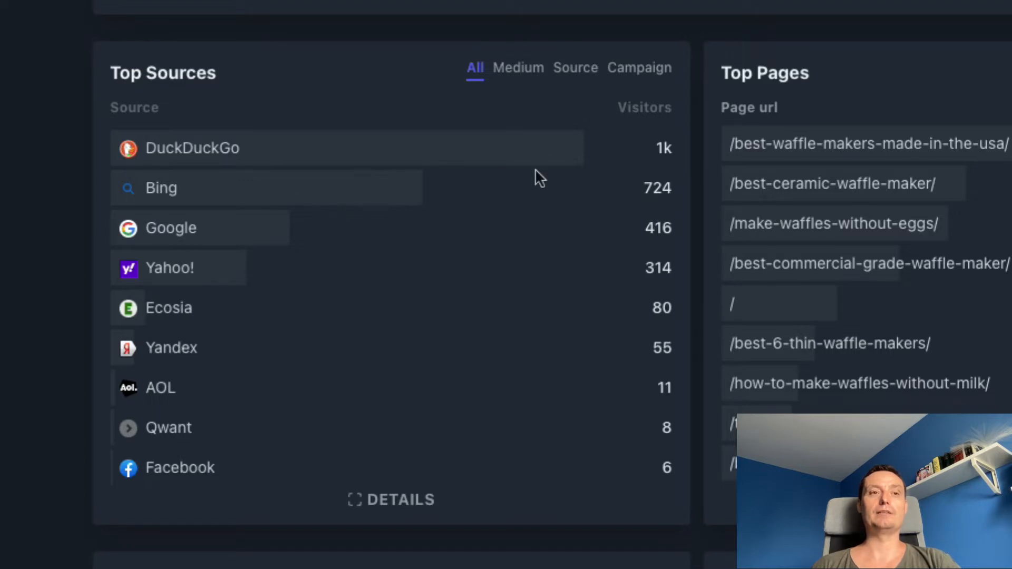
mouse_move(346, 229)
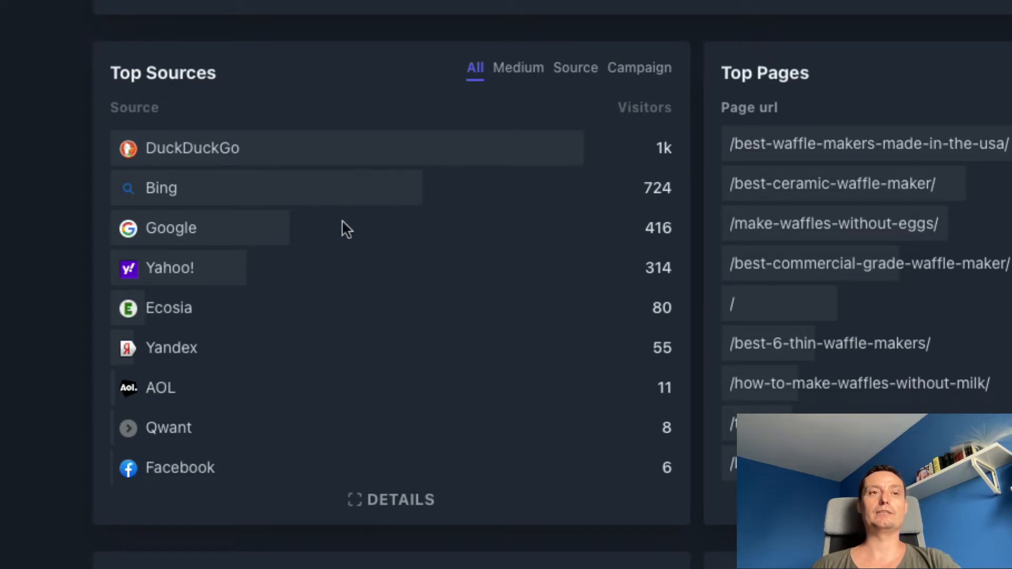
mouse_move(472, 191)
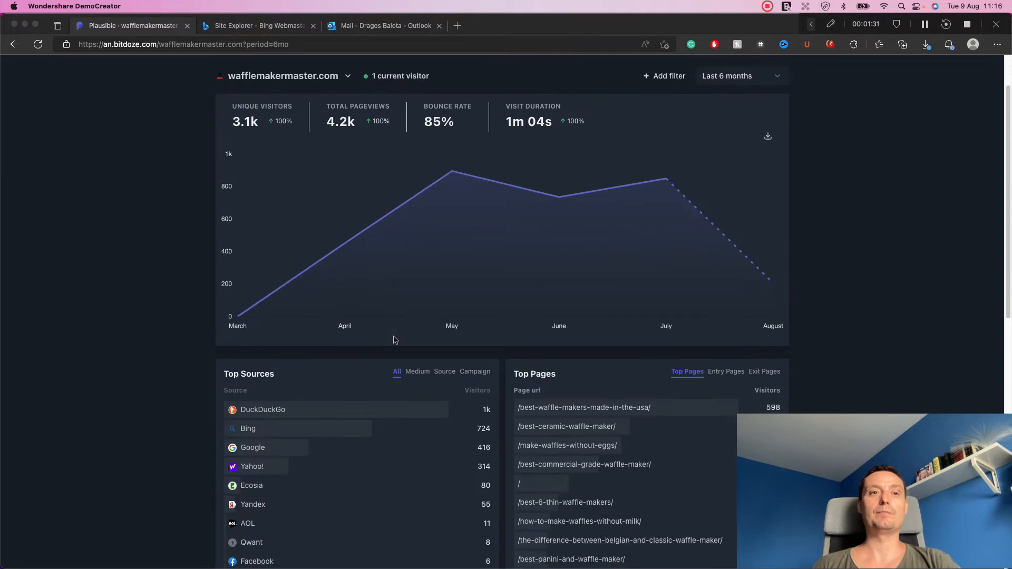
scroll(down, 3)
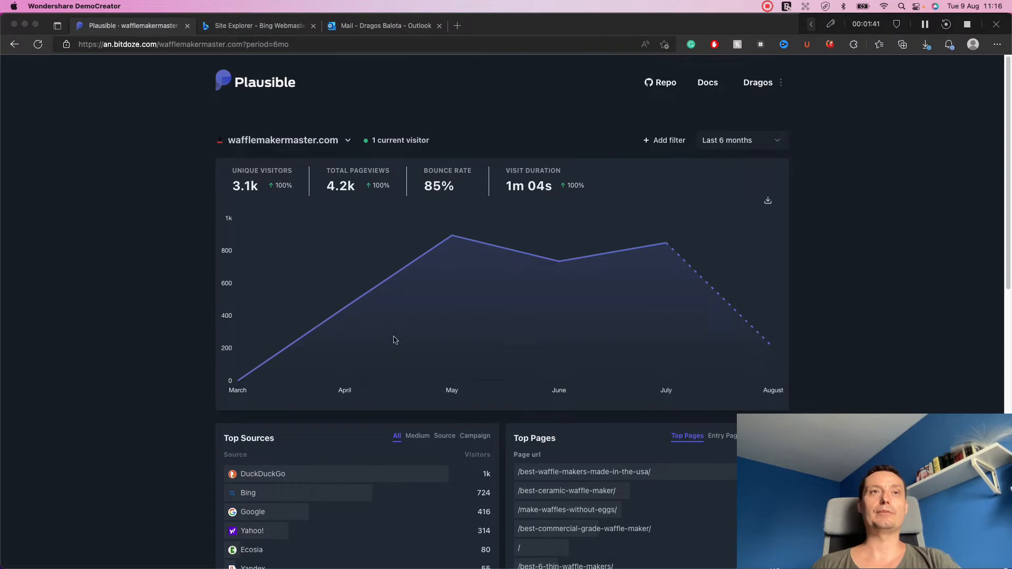
mouse_move(671, 184)
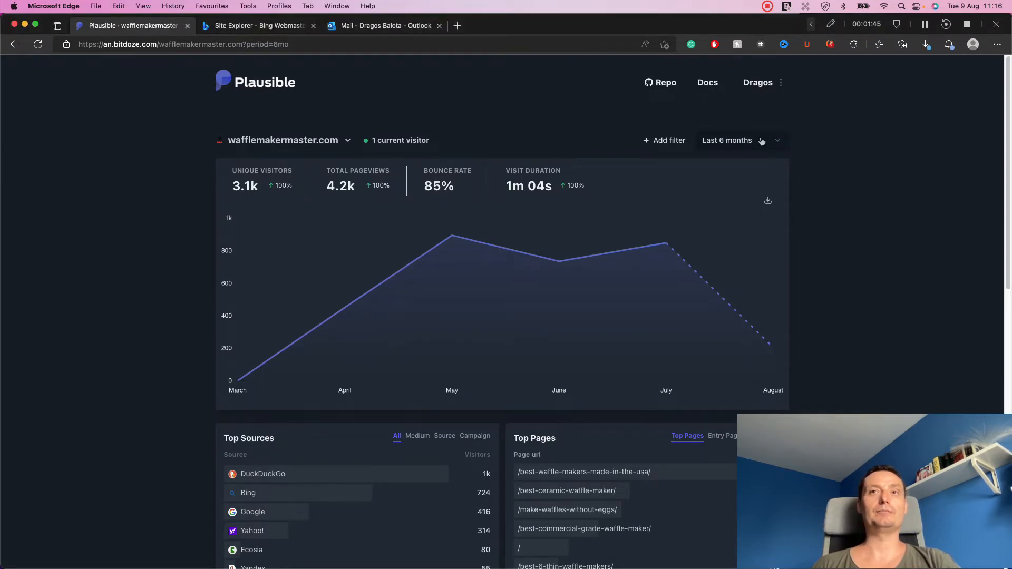
click(739, 140)
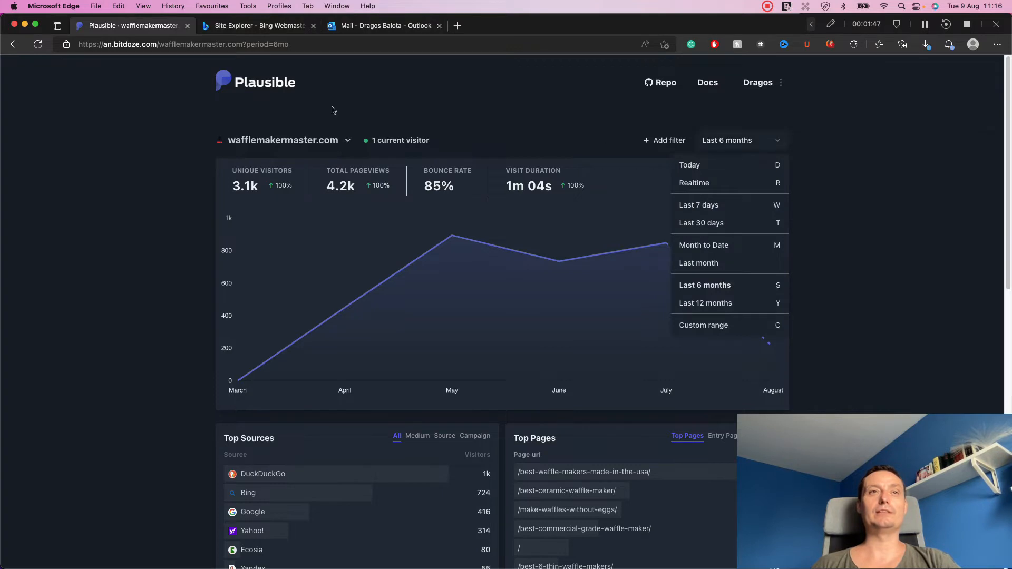
click(283, 140)
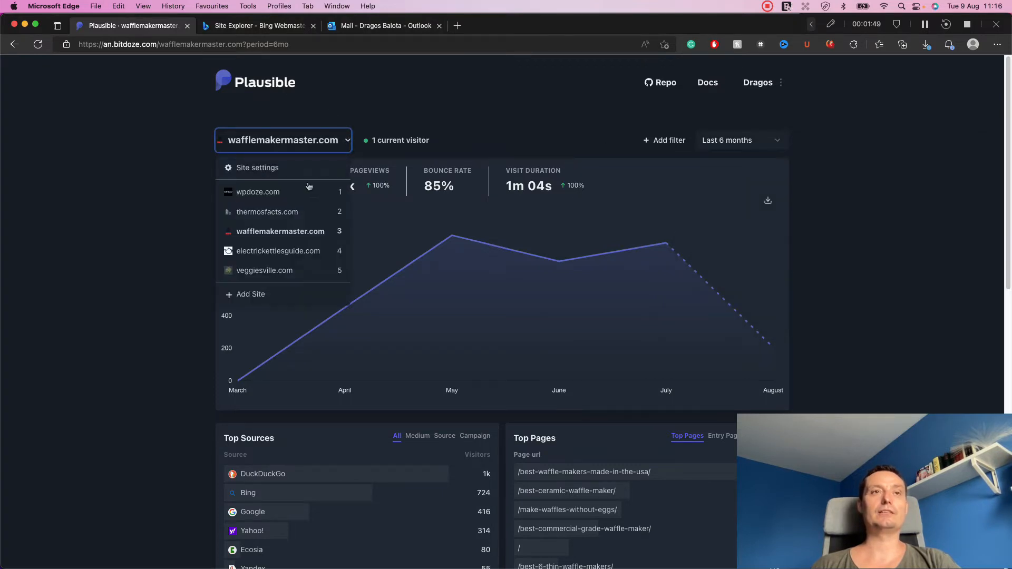
click(258, 192)
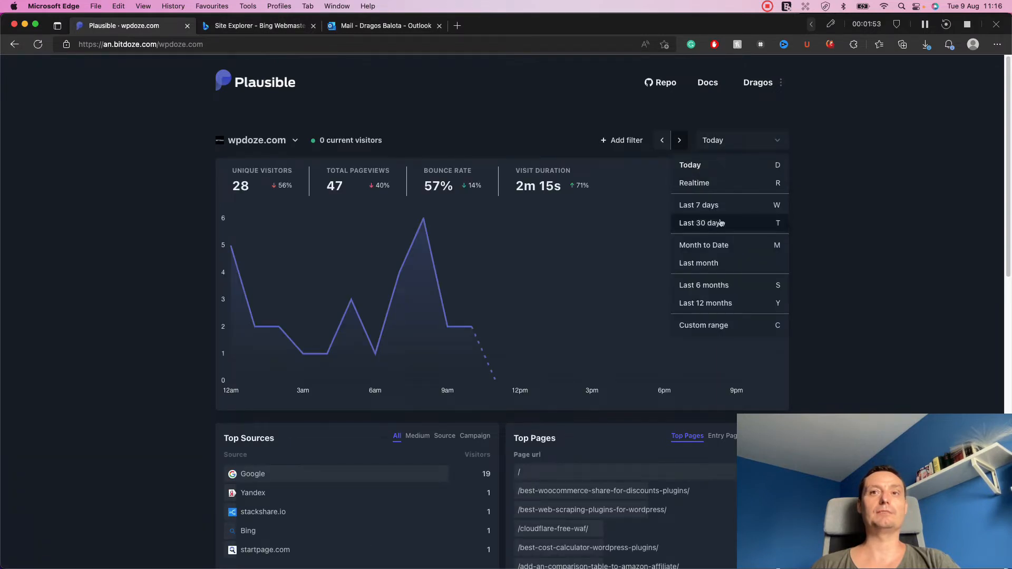
click(703, 284)
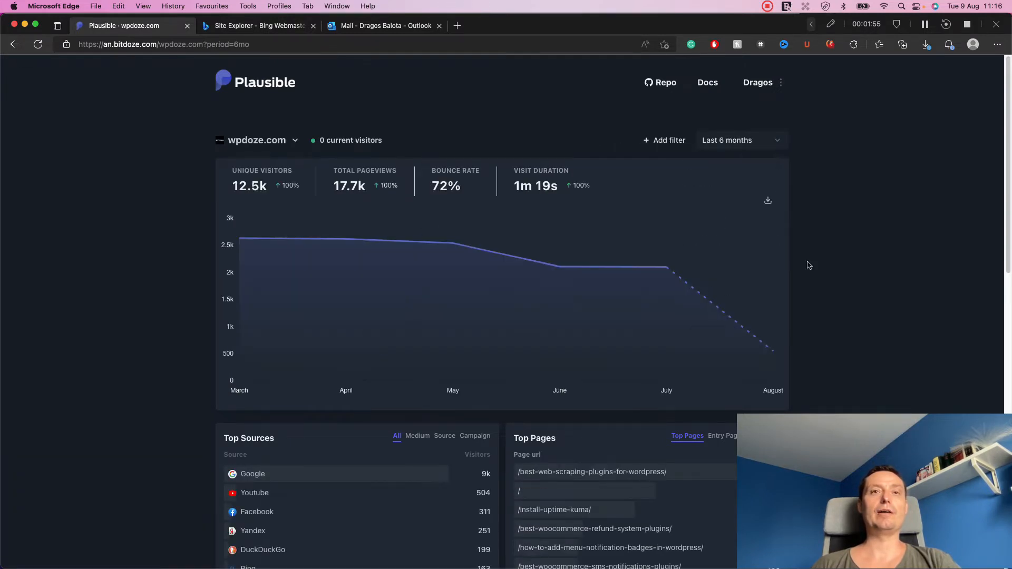
scroll(down, 3)
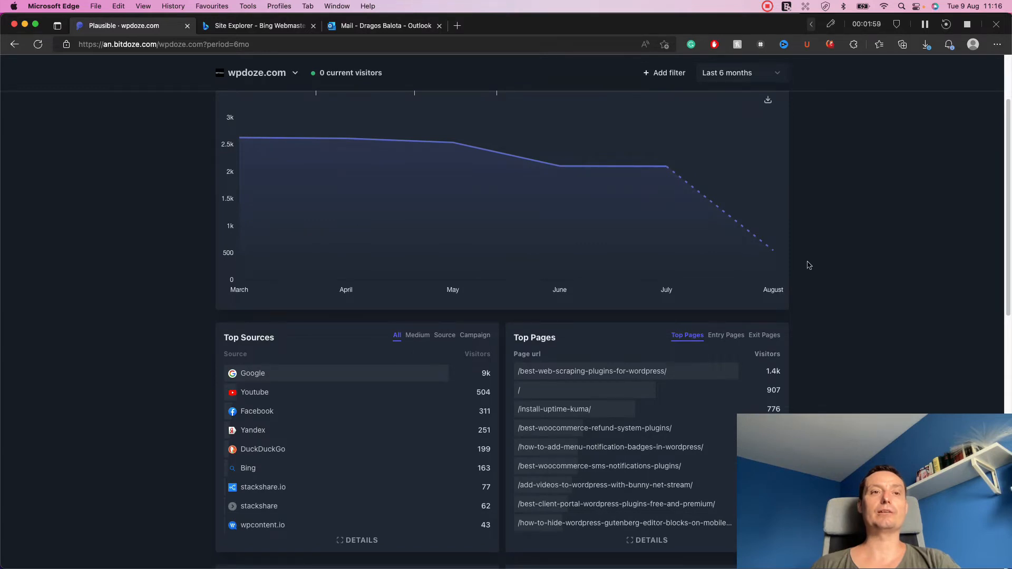
mouse_move(560, 166)
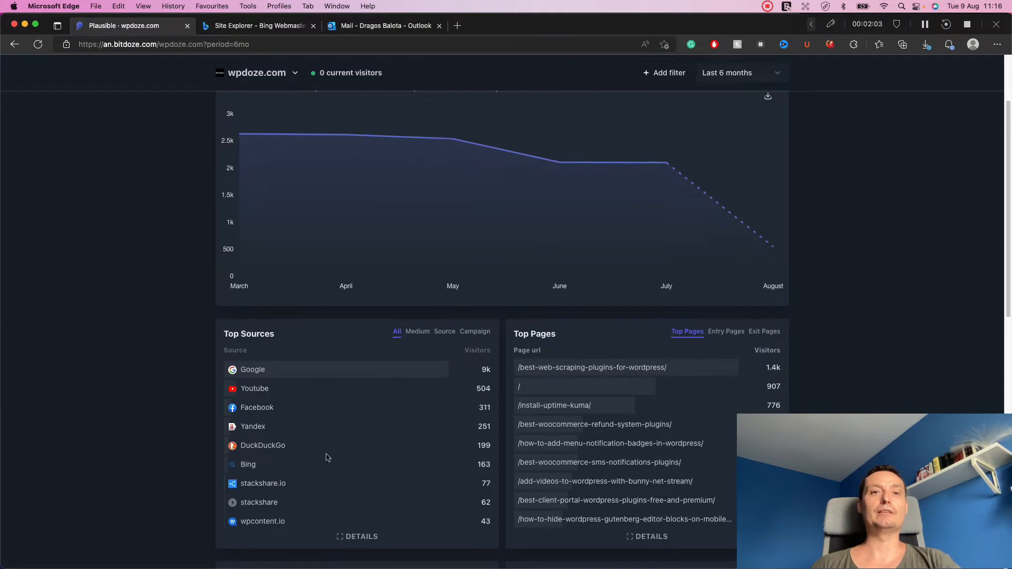
scroll(down, 3)
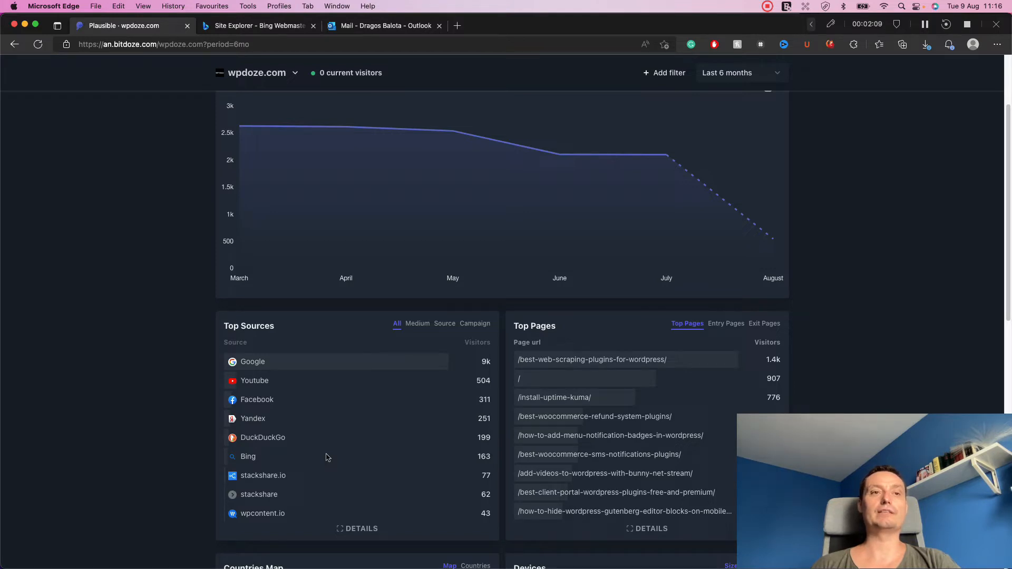
mouse_move(276, 442)
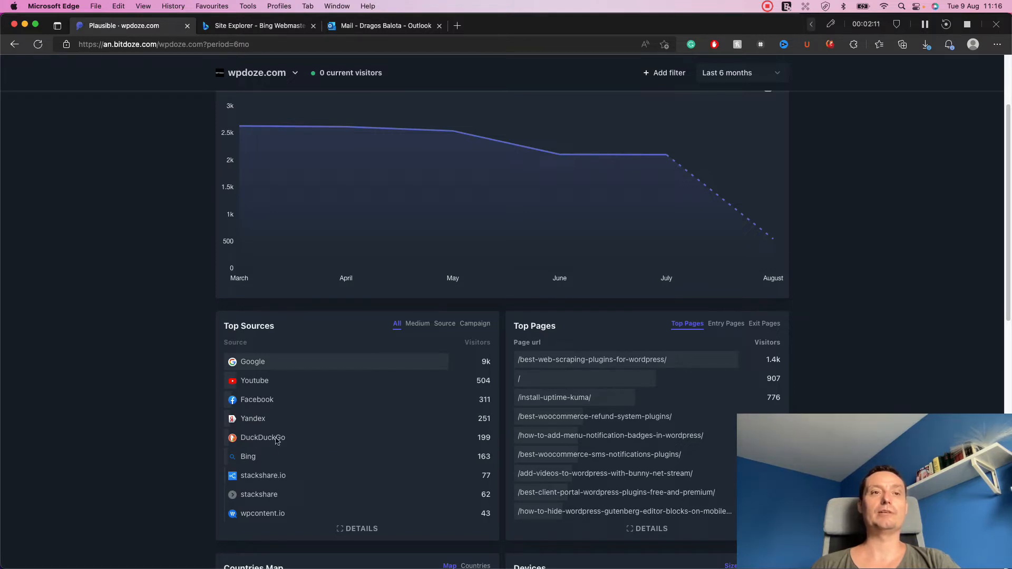
mouse_move(316, 439)
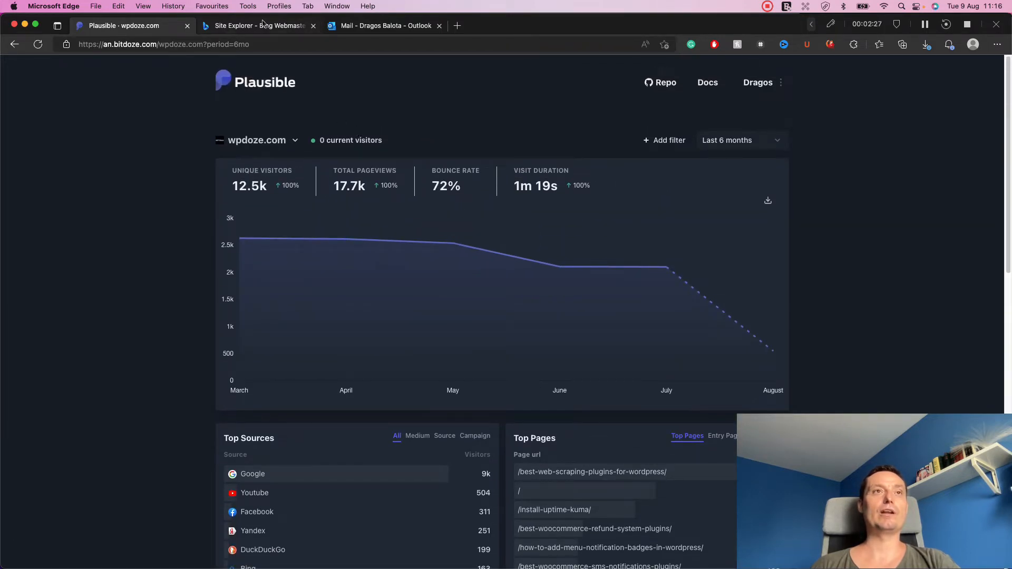
Open the wpdoze.com Home report and scroll its Search Performance chart (36 clicks, 1.8K impressions).
click(257, 26)
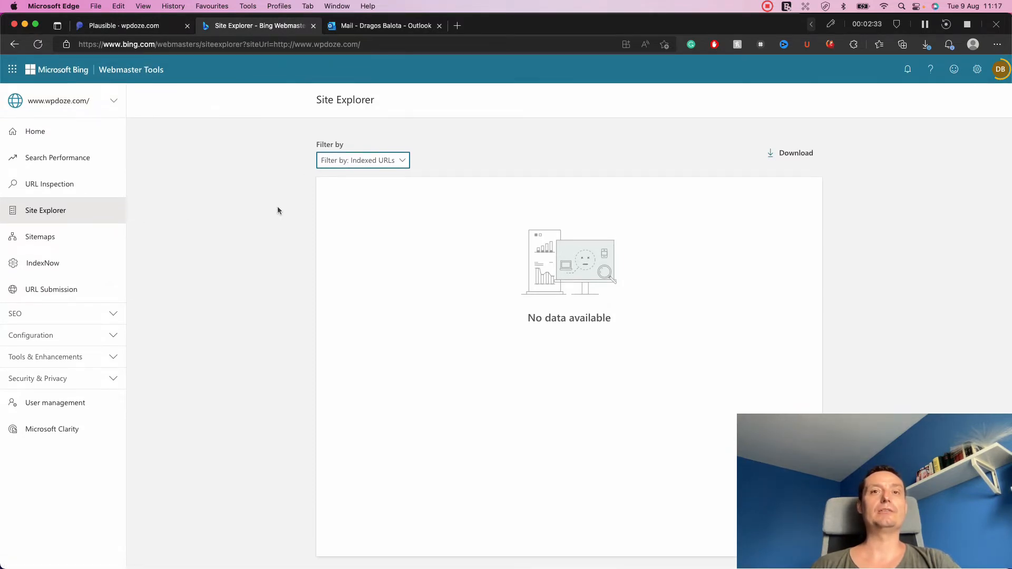
click(35, 131)
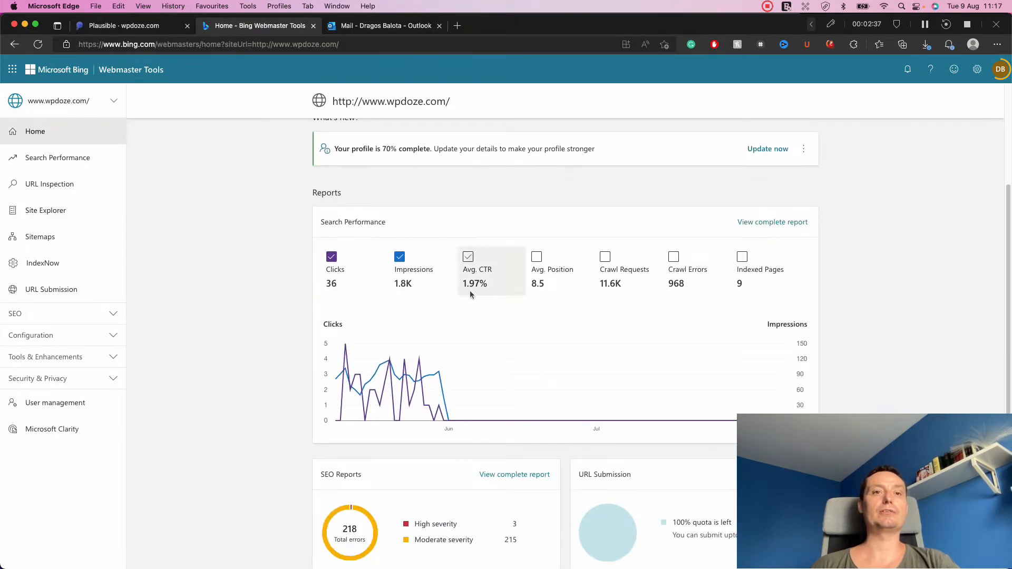
click(468, 256)
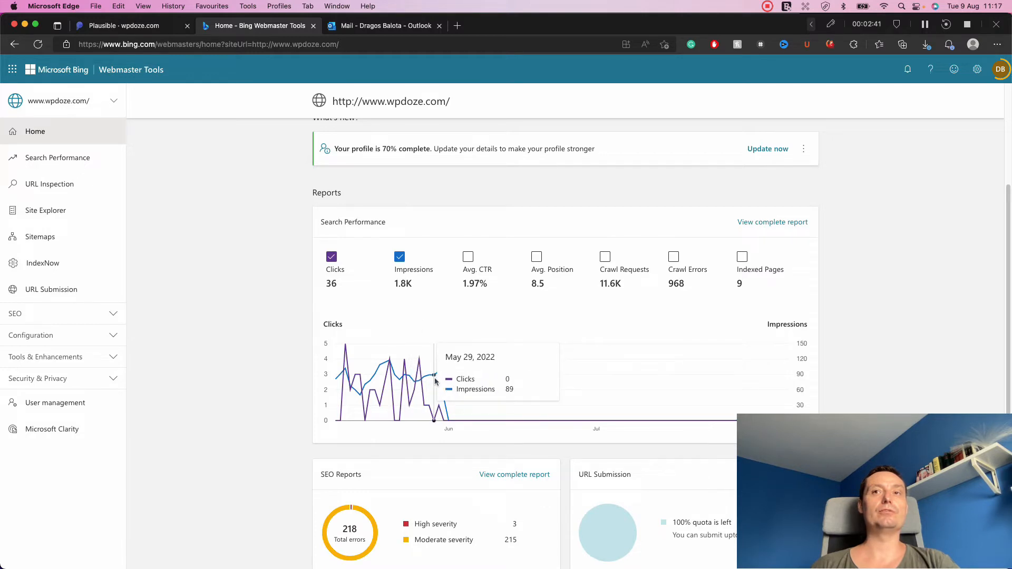
scroll(down, 3)
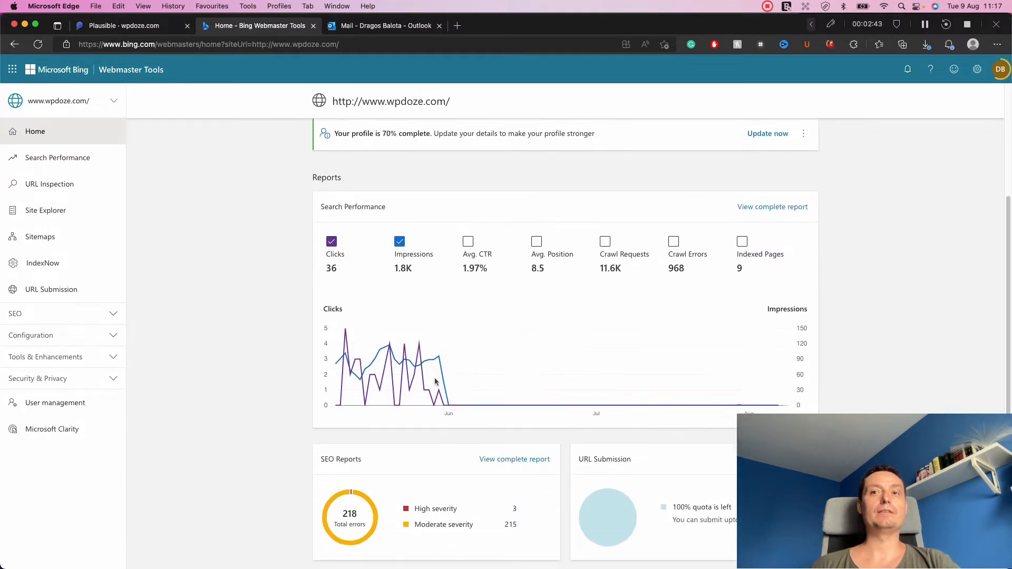
scroll(down, 3)
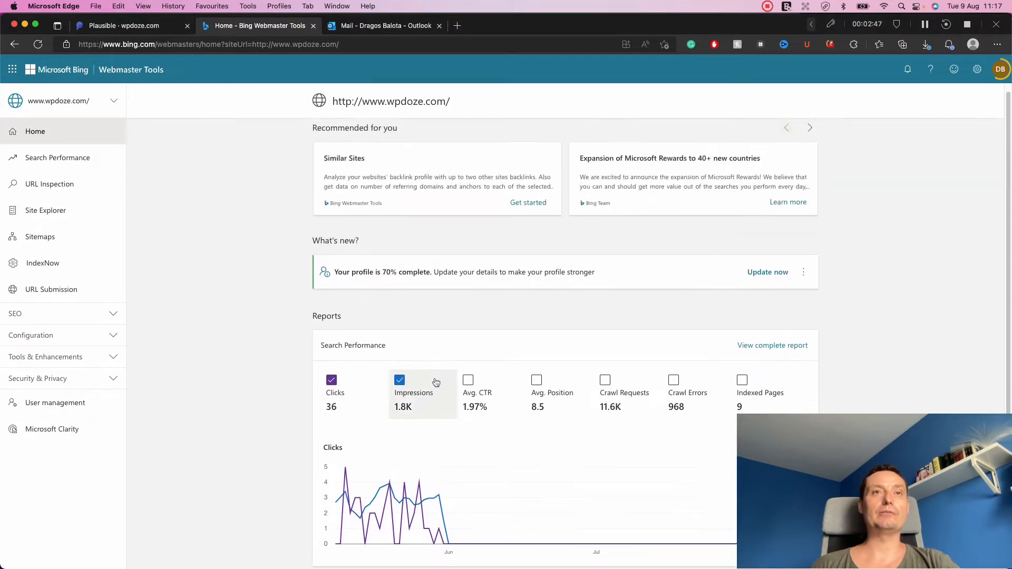
scroll(down, 3)
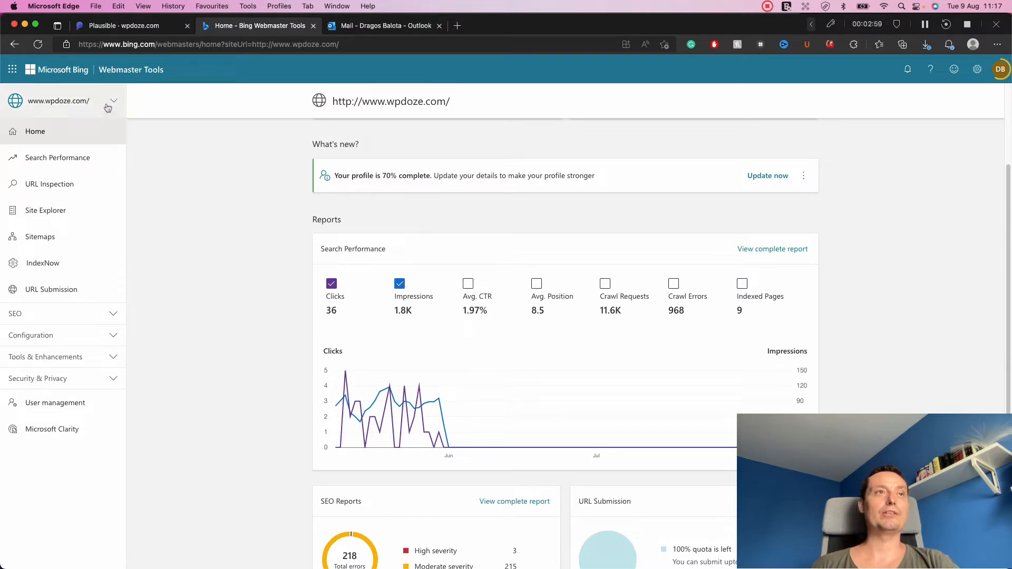
Switch to wafflemakermaster.com and open its URL Inspection page, with nothing inspected yet.
click(113, 101)
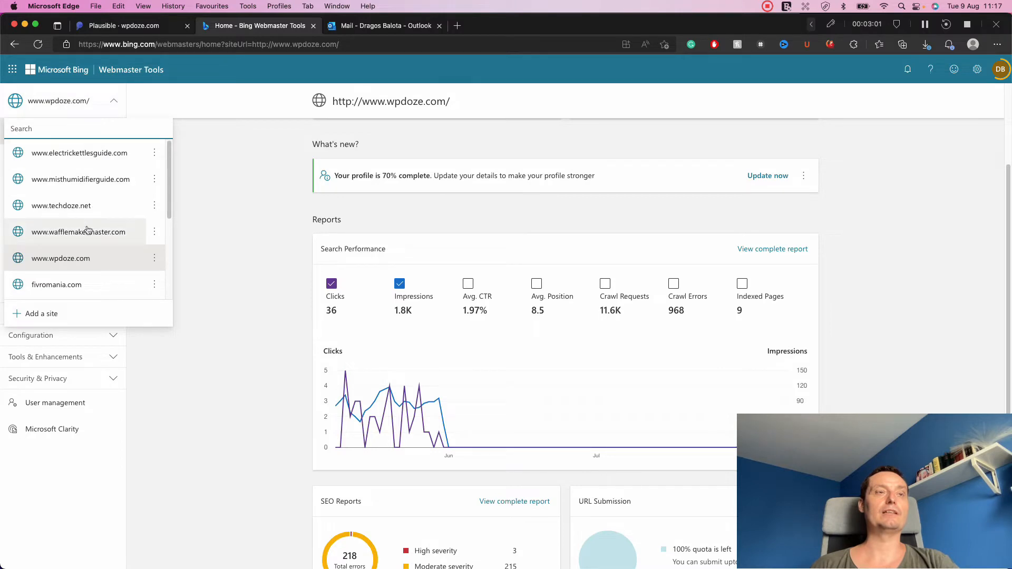
click(78, 232)
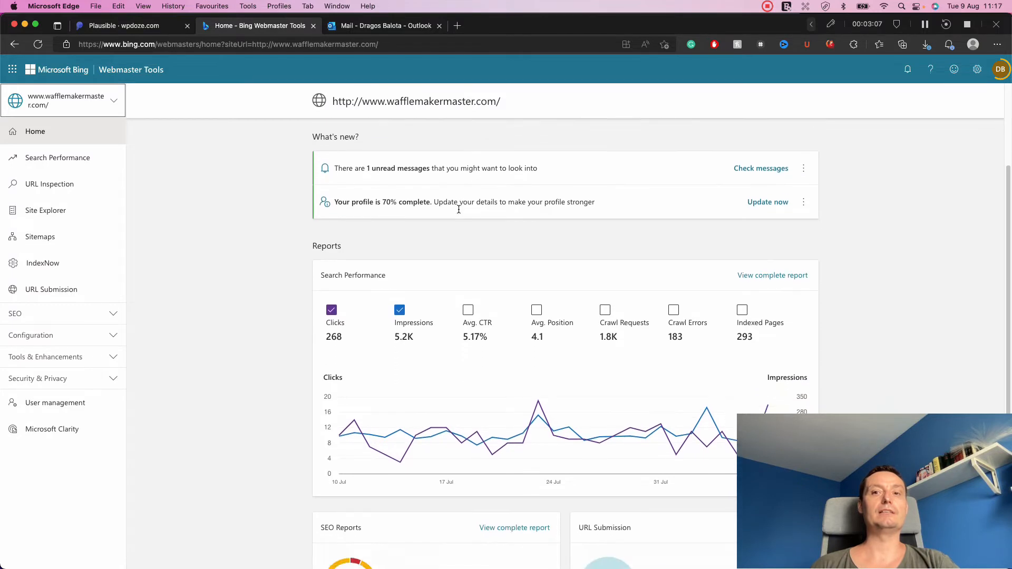
scroll(down, 3)
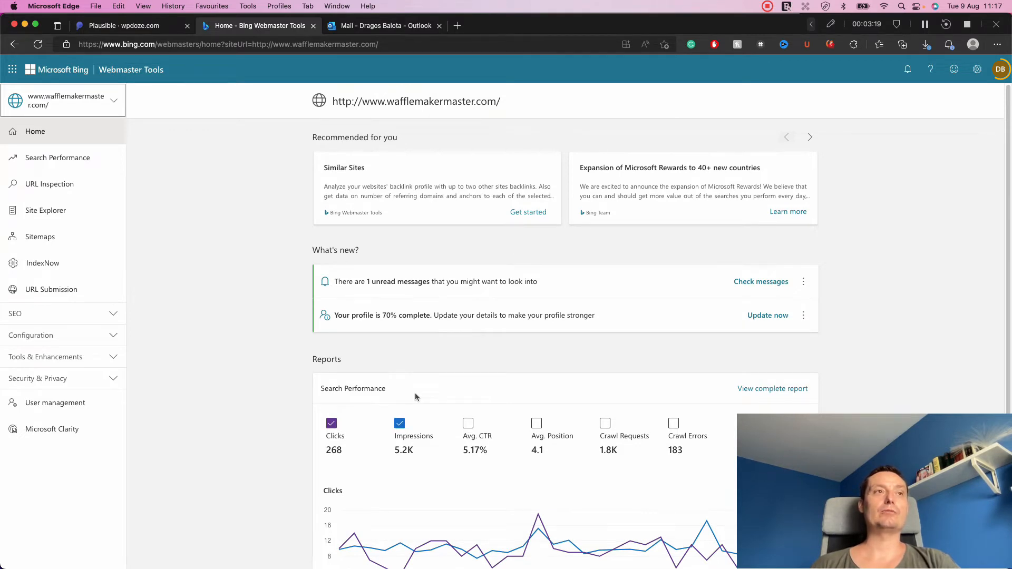
click(49, 184)
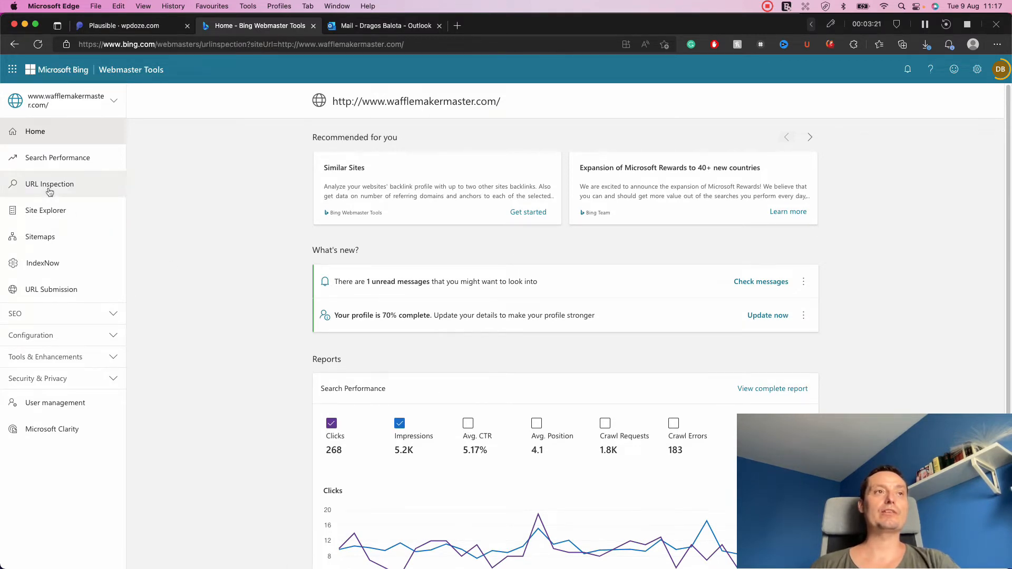
click(49, 184)
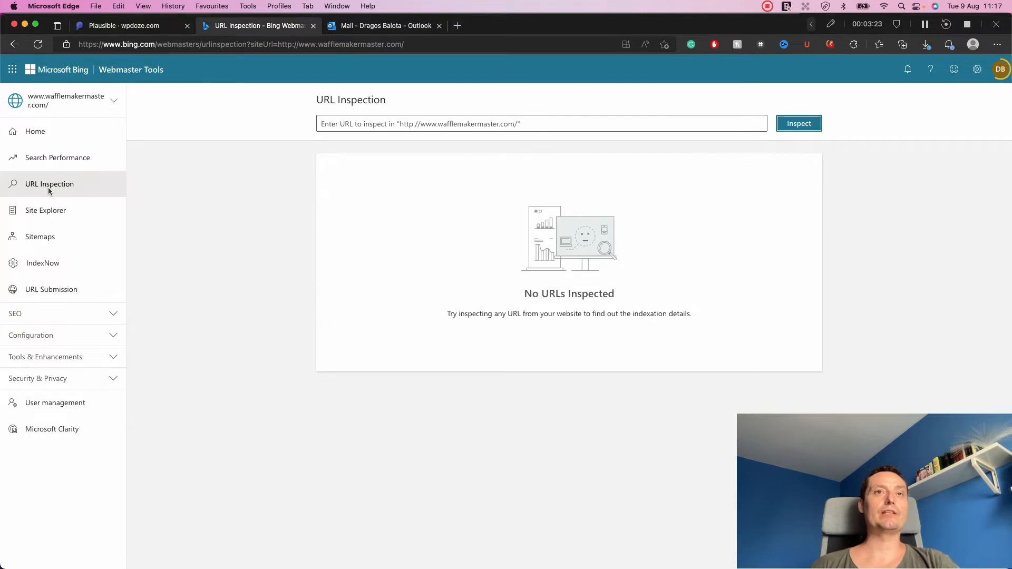
mouse_move(121, 183)
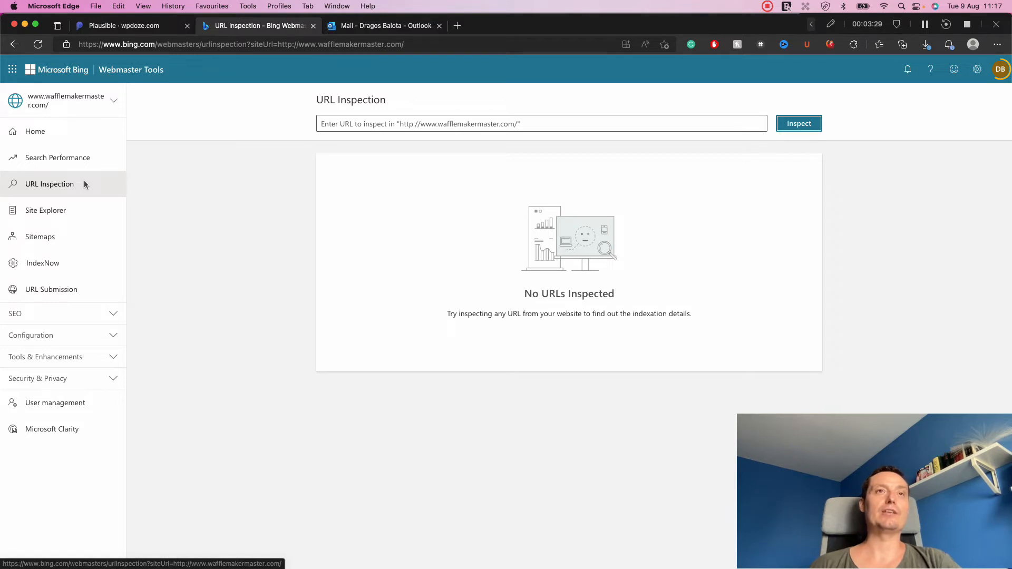
mouse_move(450, 14)
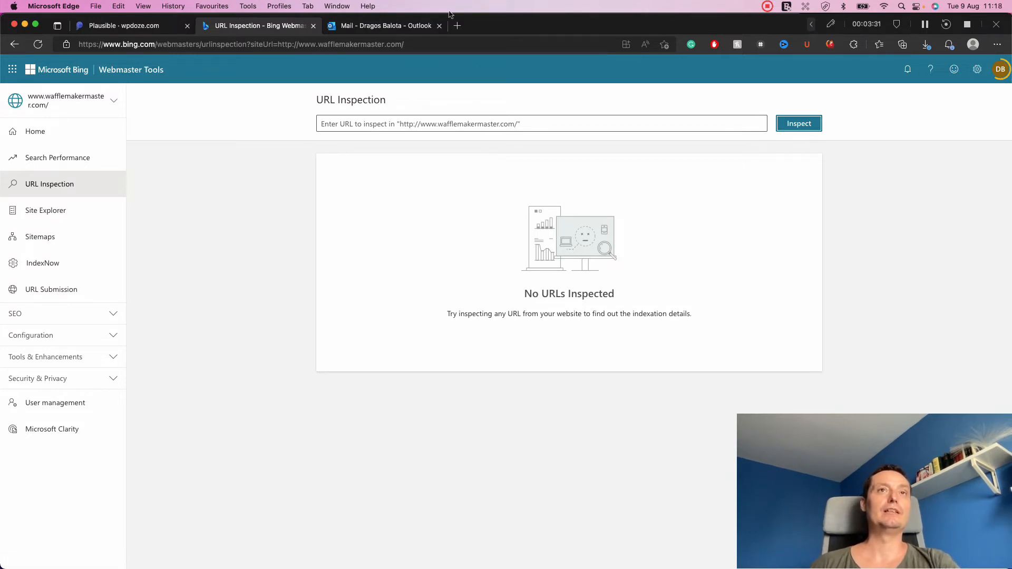
Open the wpdoze.com WooCommerce product block plugins article, select its URL, and return to Bing.
click(457, 26)
text(https://www.wpdoze.com)
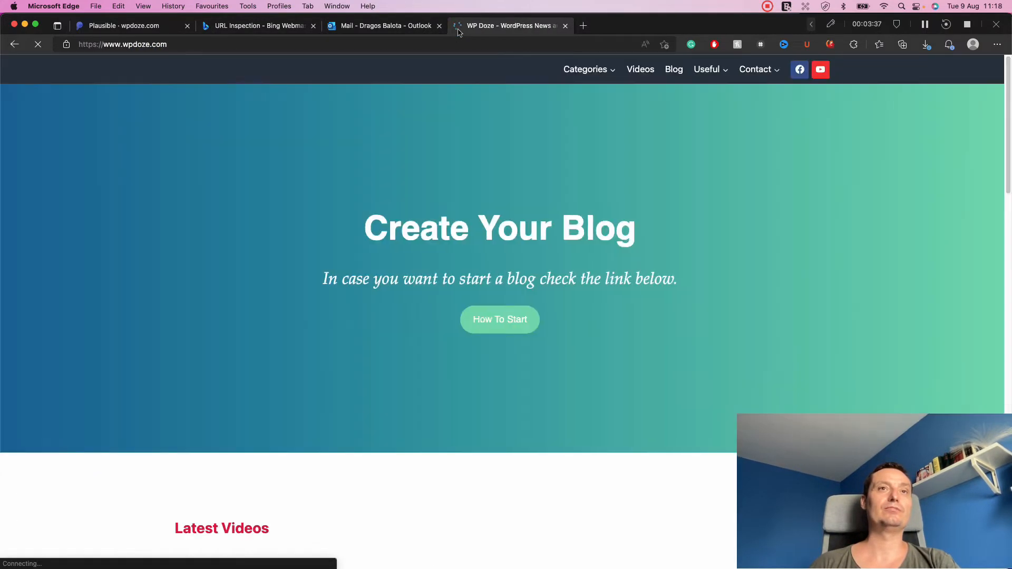
scroll(down, 3)
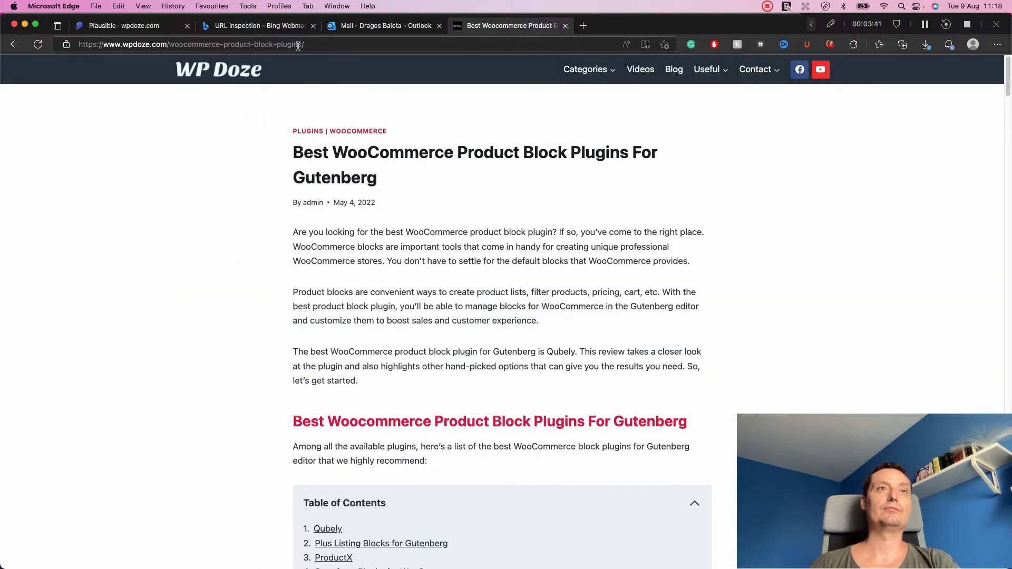
click(191, 44)
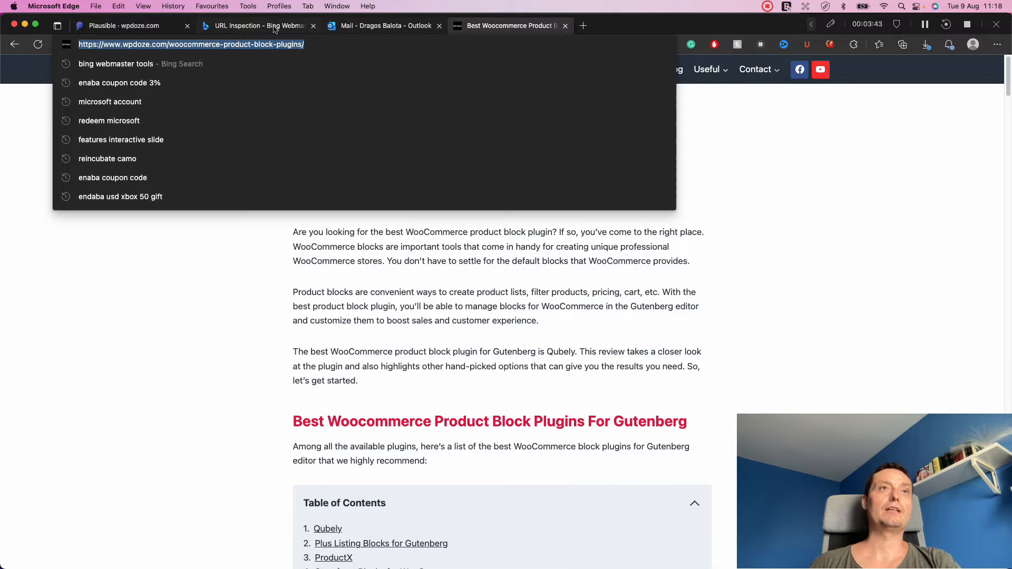
click(258, 25)
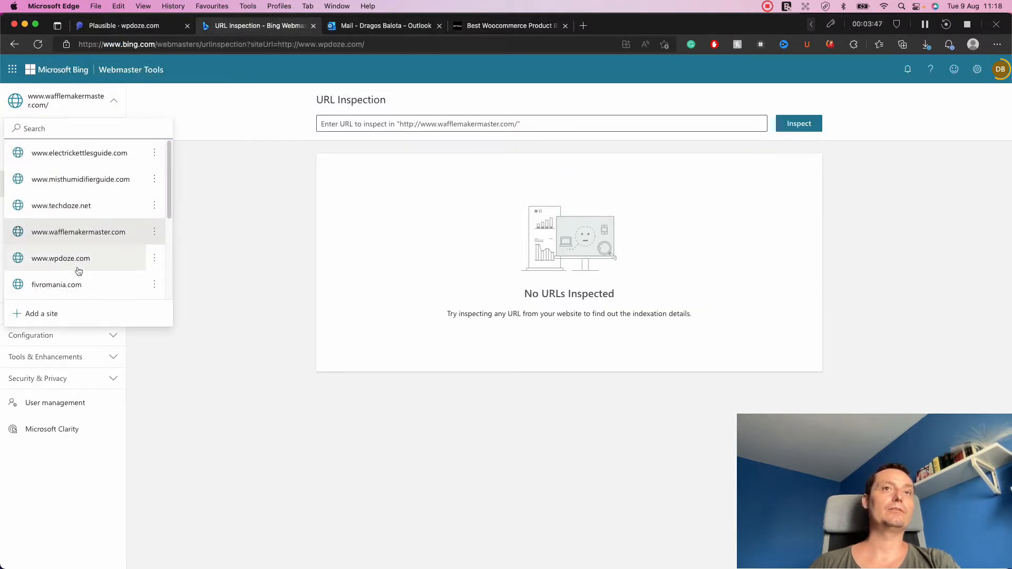
click(60, 258)
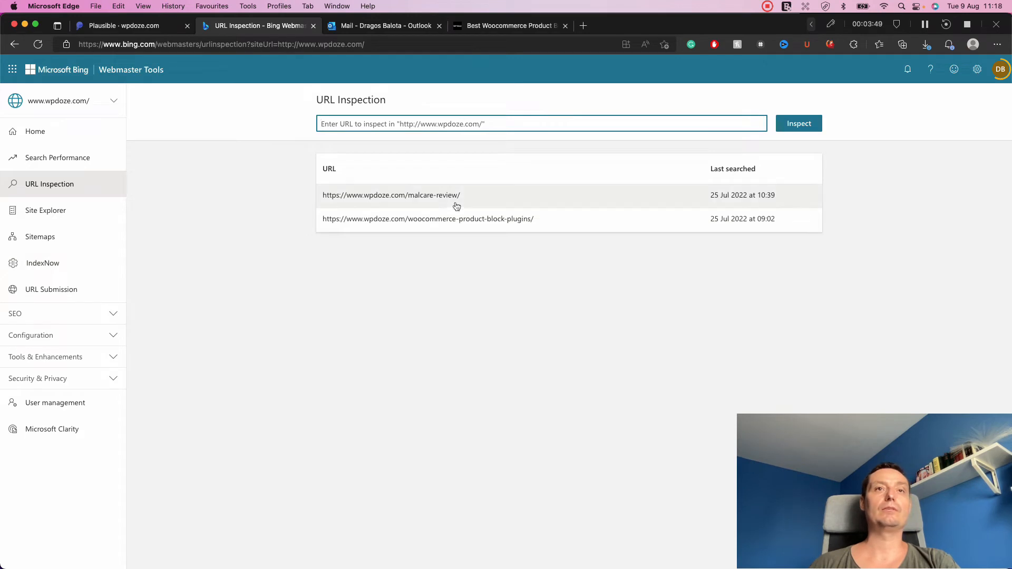
click(391, 195)
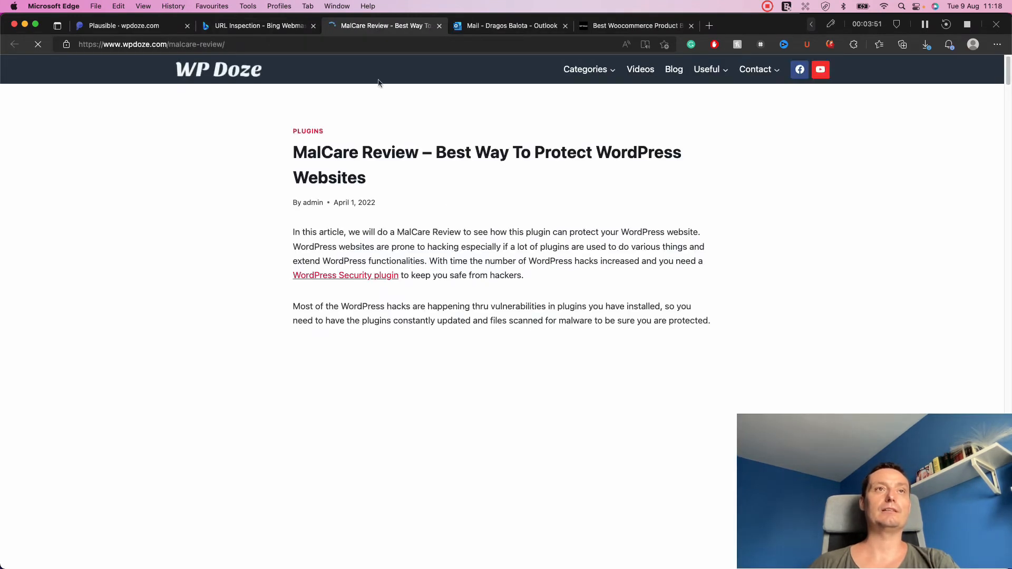
click(258, 26)
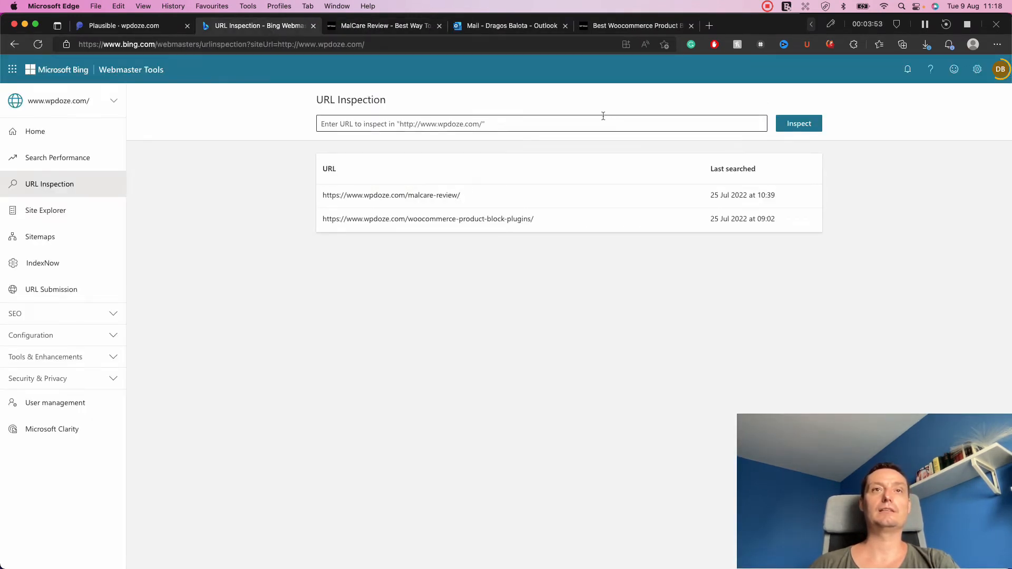
click(799, 123)
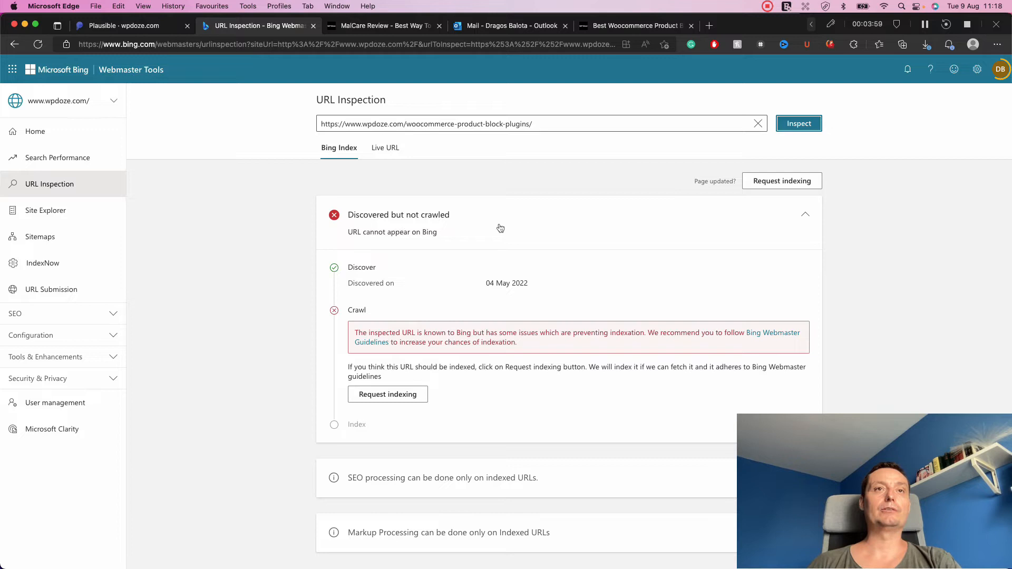
mouse_move(399, 292)
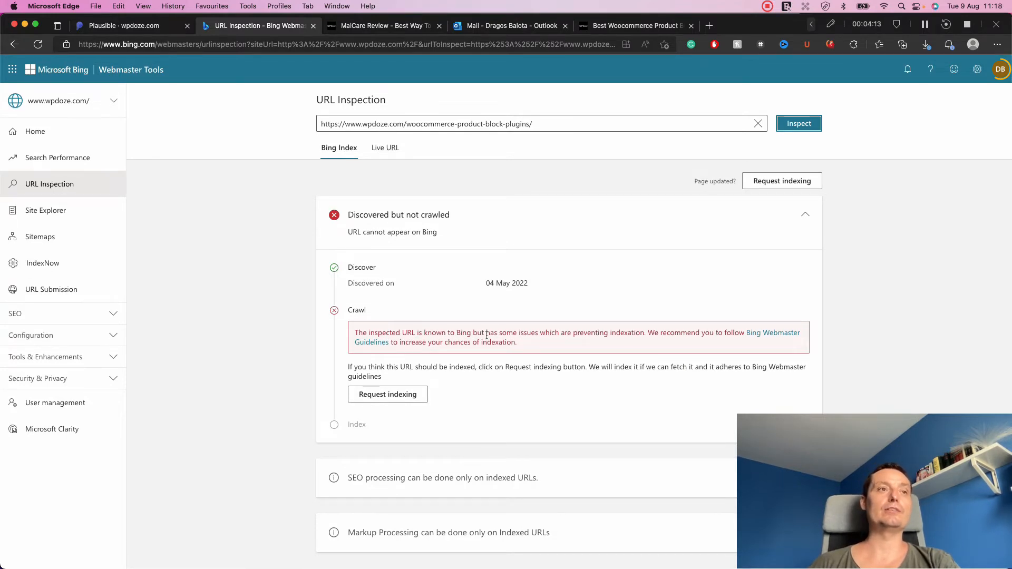
Open wpdoze.com URL Submission, close the Submit URLs panel, and review previously submitted URLs.
click(51, 289)
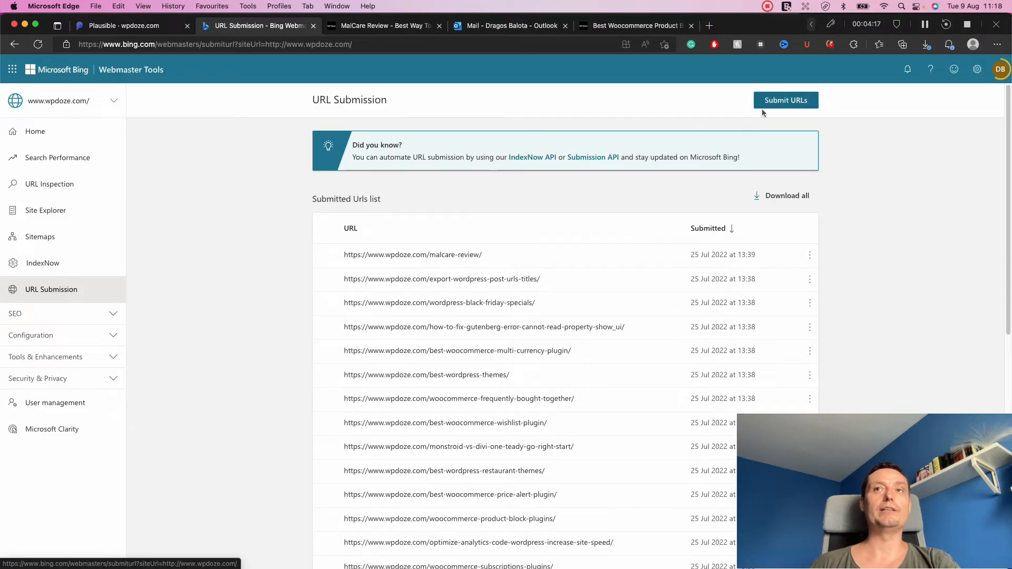
click(785, 101)
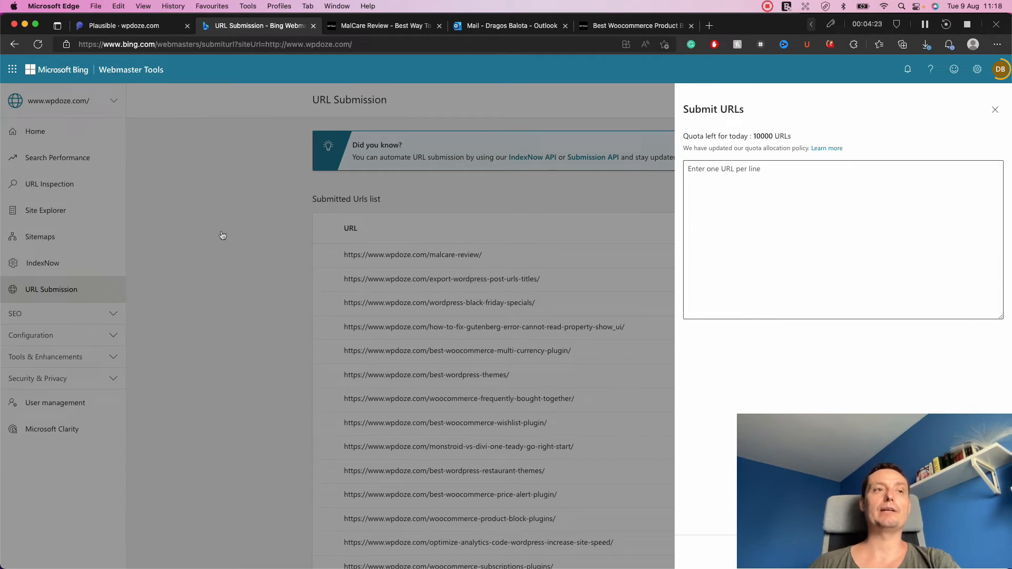
click(995, 109)
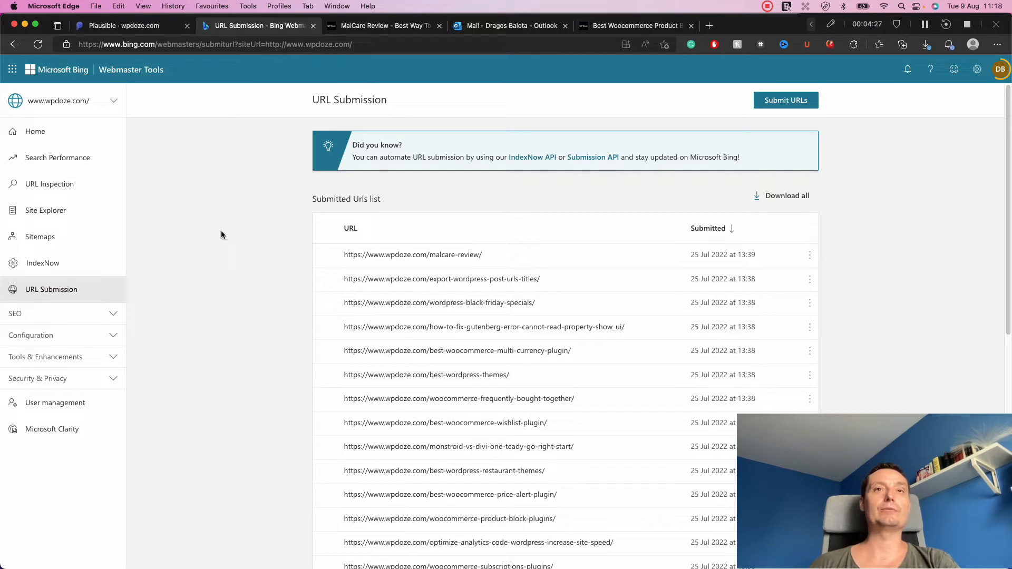
mouse_move(219, 205)
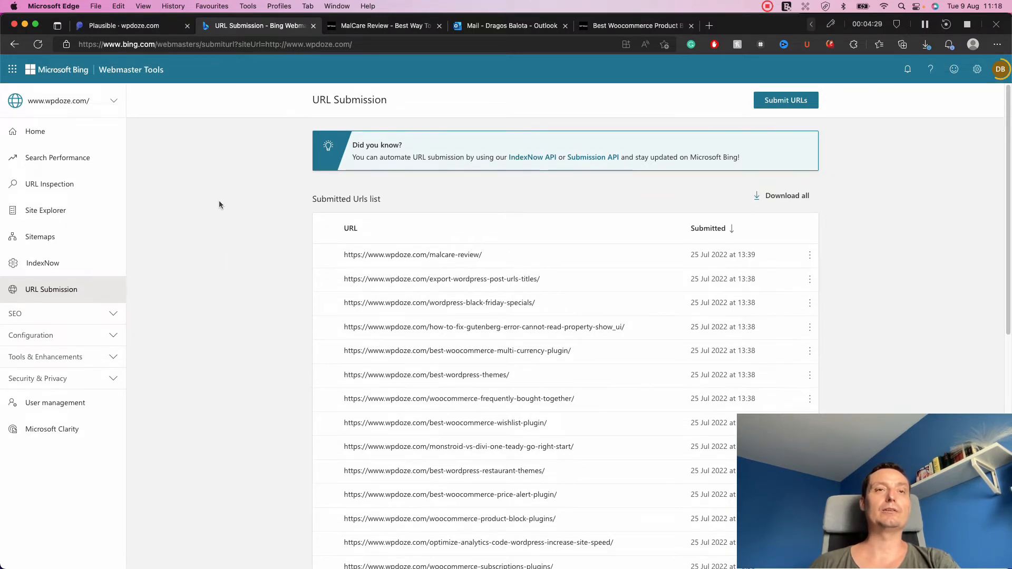
scroll(down, 3)
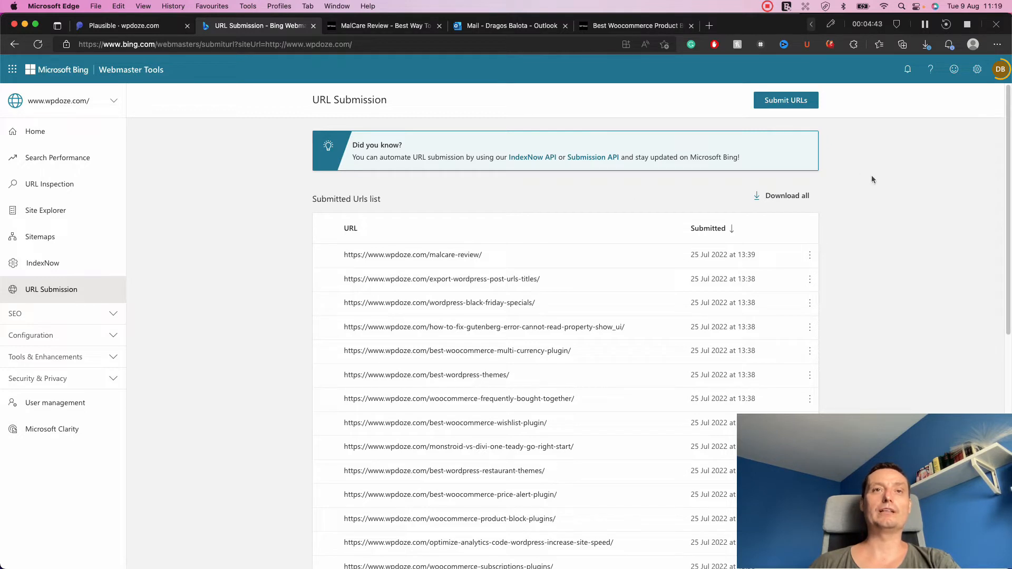
mouse_move(952, 152)
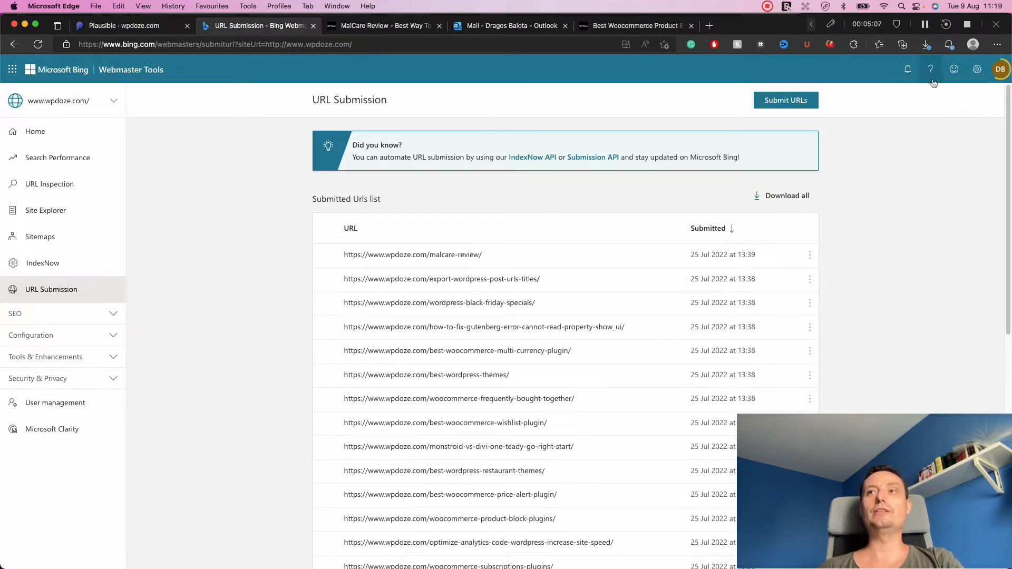
Raise a new support request from the help menu's Bing Webmaster Support page.
click(1001, 70)
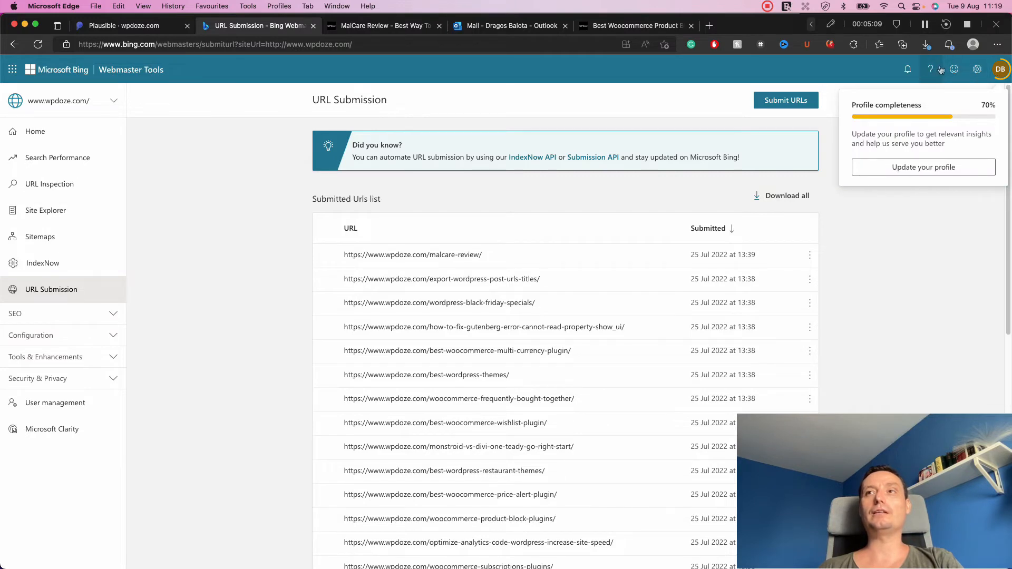
click(931, 69)
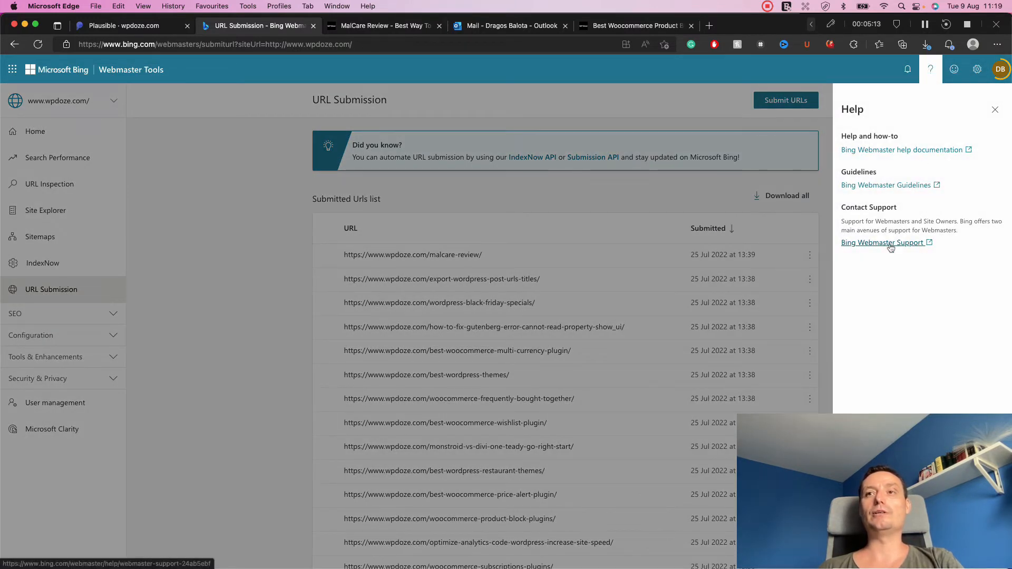
click(883, 243)
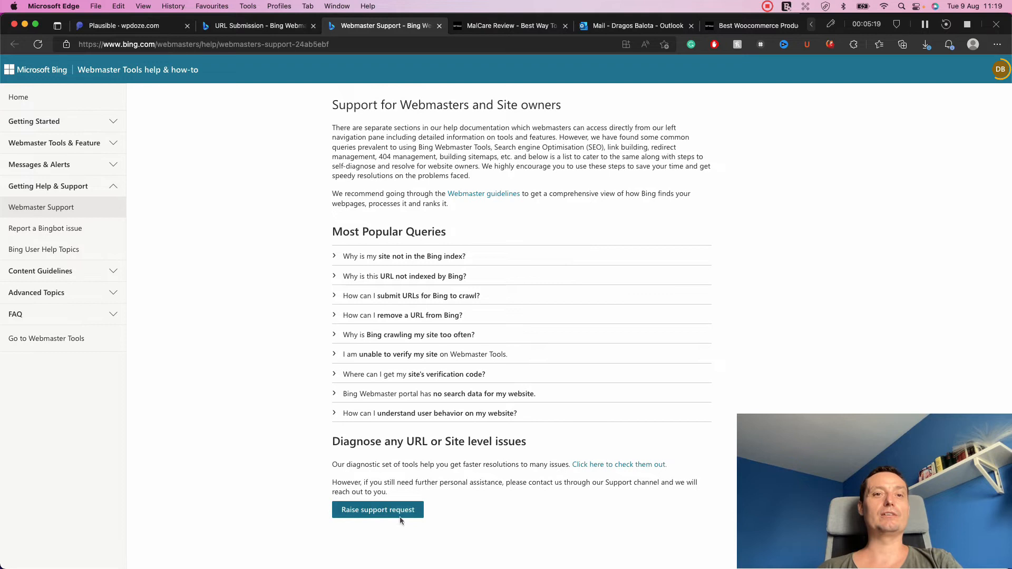
click(377, 510)
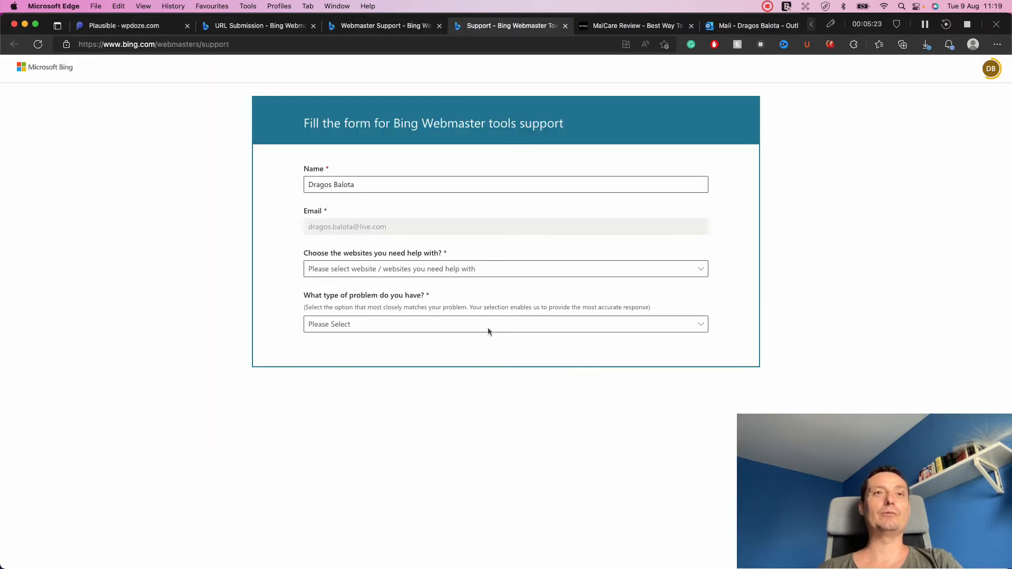
Choose electrickettlesguide.com as the affected website and Indexing as the problem type.
click(506, 184)
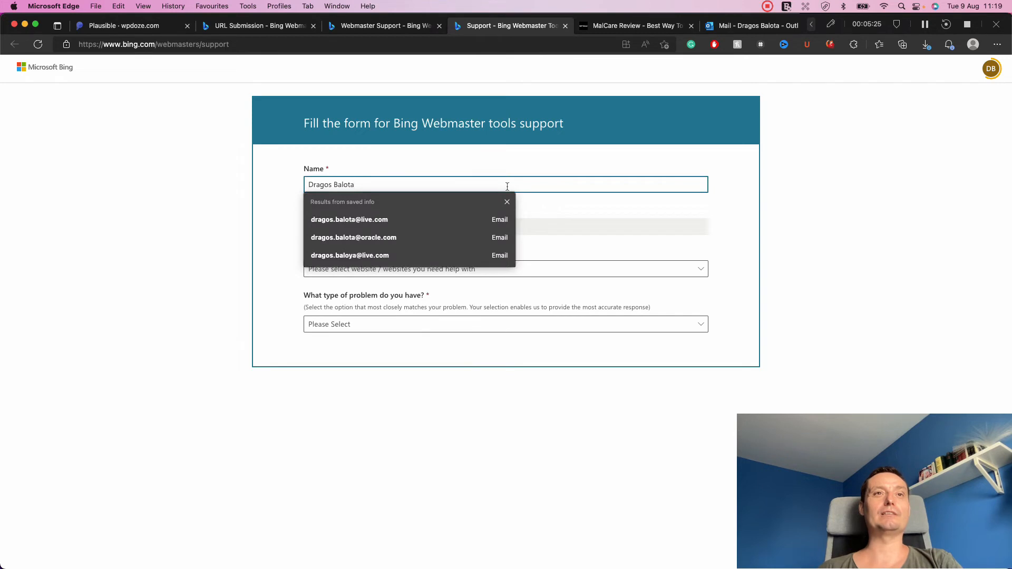
click(506, 268)
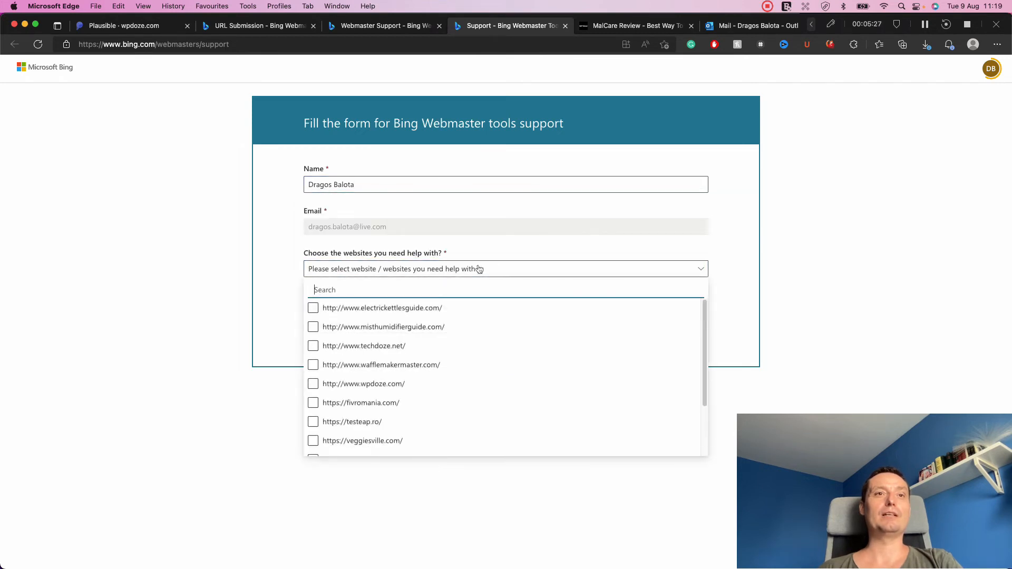
click(313, 327)
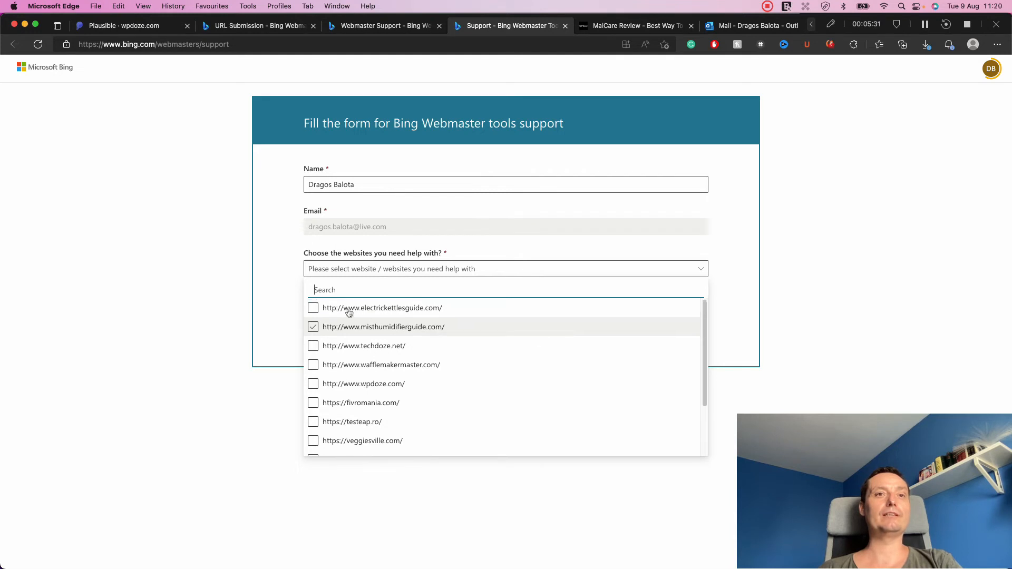
click(313, 308)
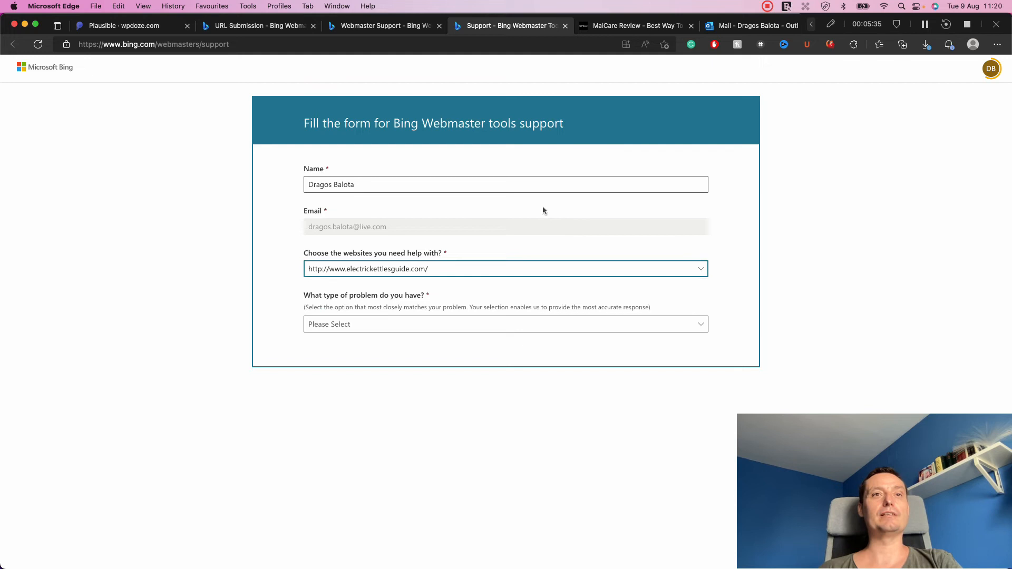
click(506, 324)
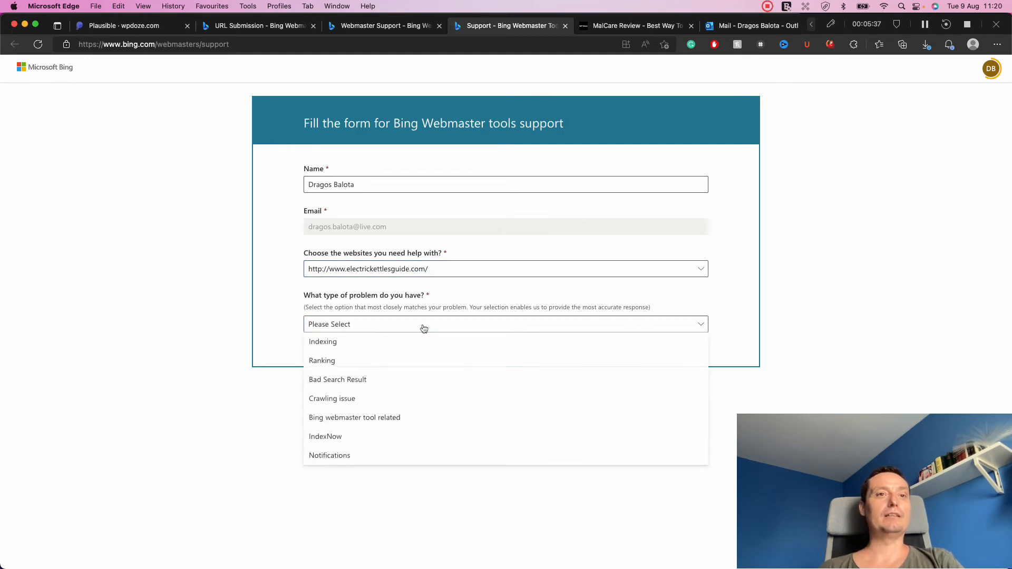
click(322, 342)
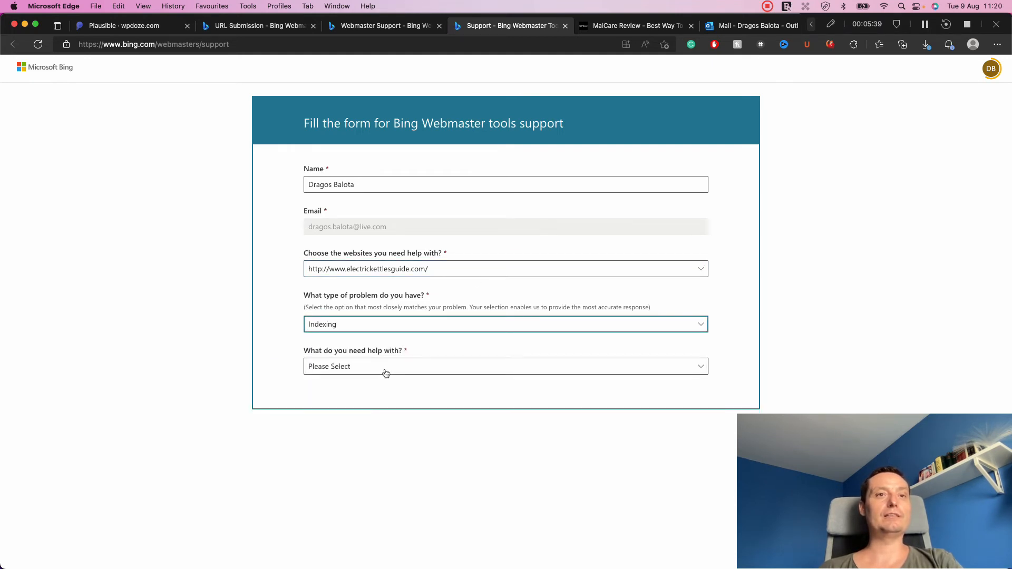
Pick 'My site is not in index' as the topic and set 'Still have a question?' to Yes.
click(505, 366)
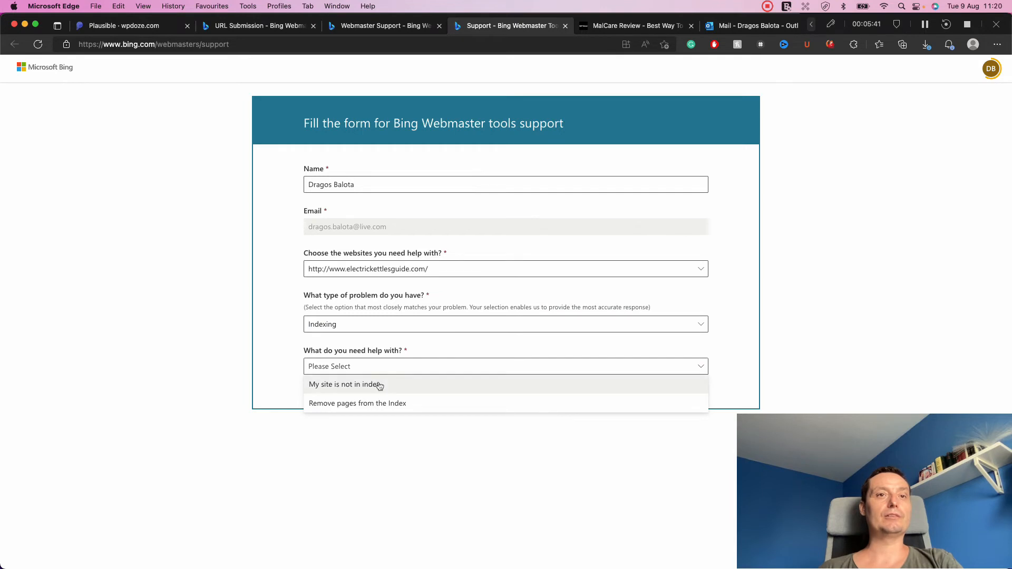
click(346, 384)
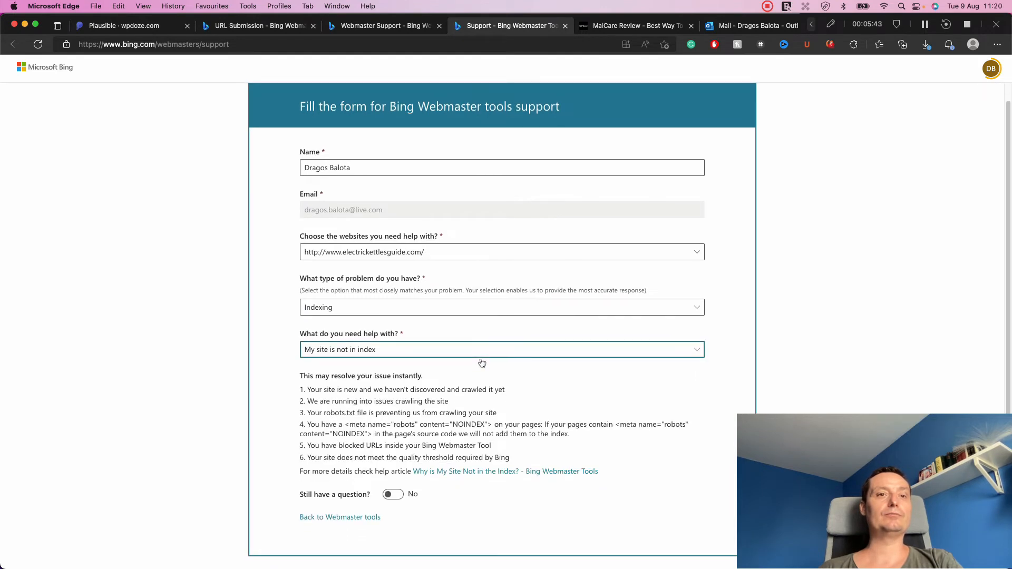
click(392, 494)
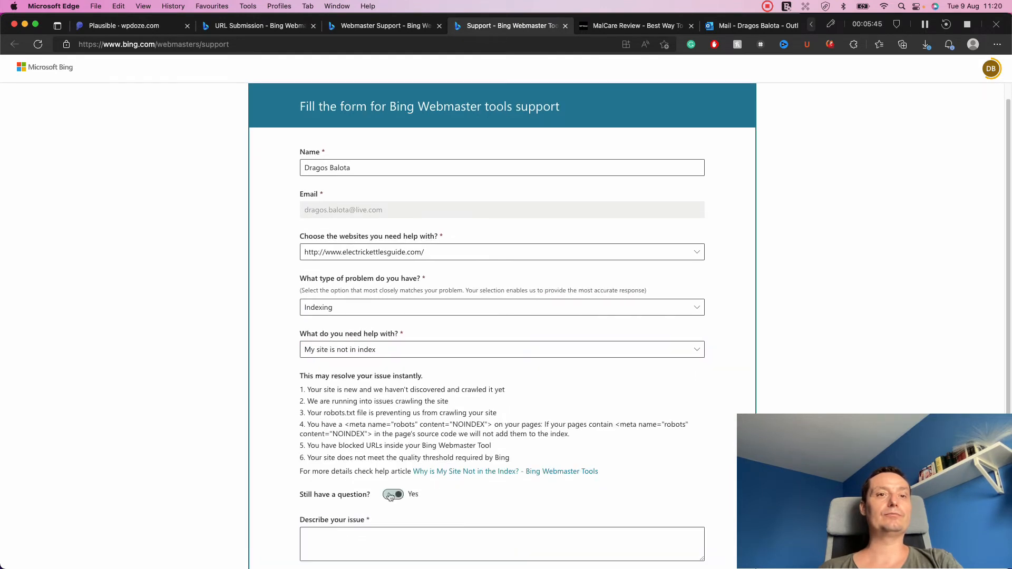
scroll(down, 3)
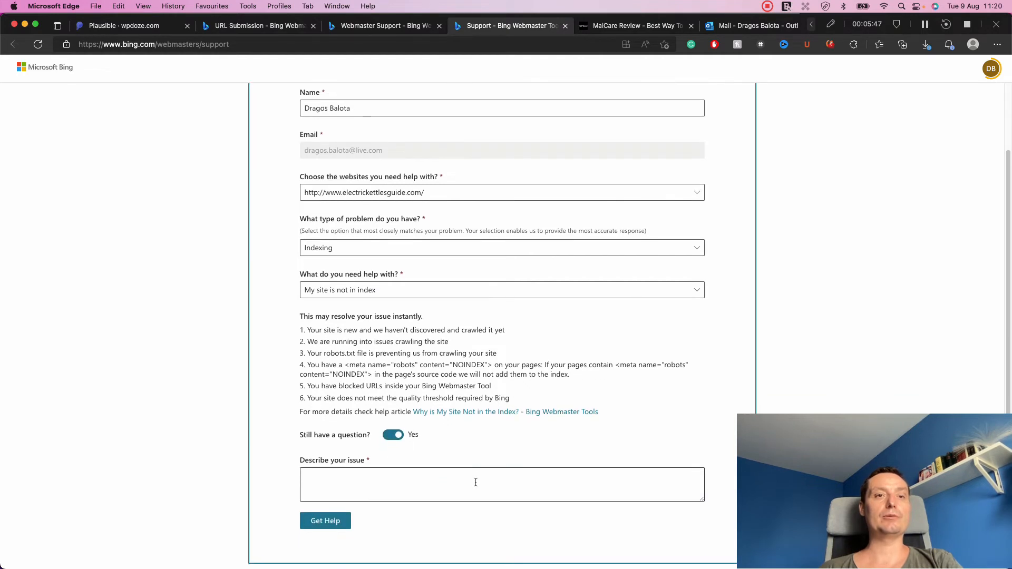
Describe electrickettlesguide.com missing from Bing's index, submit with Get Help, then go to Mail.
text(Hello,)
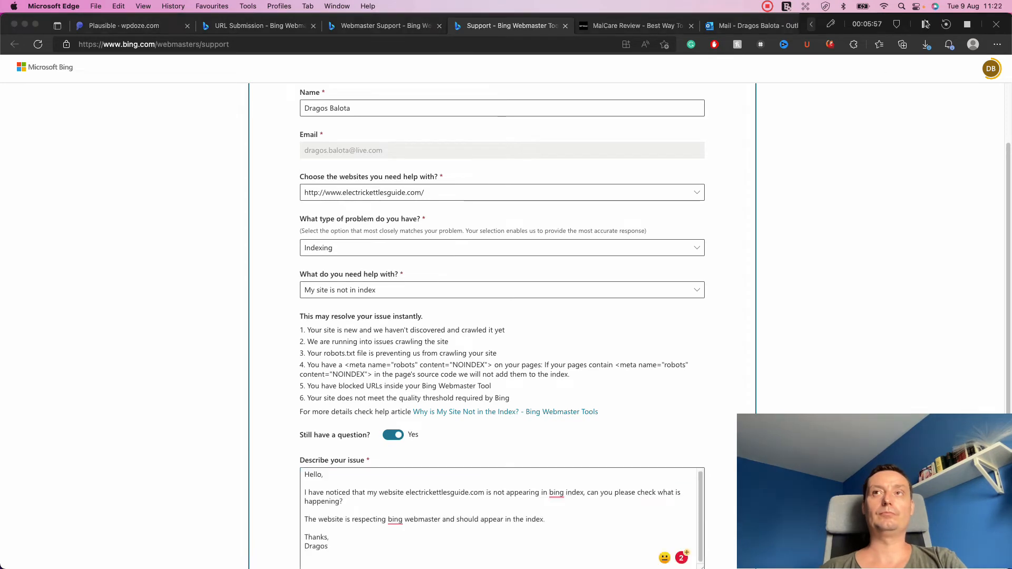
scroll(down, 3)
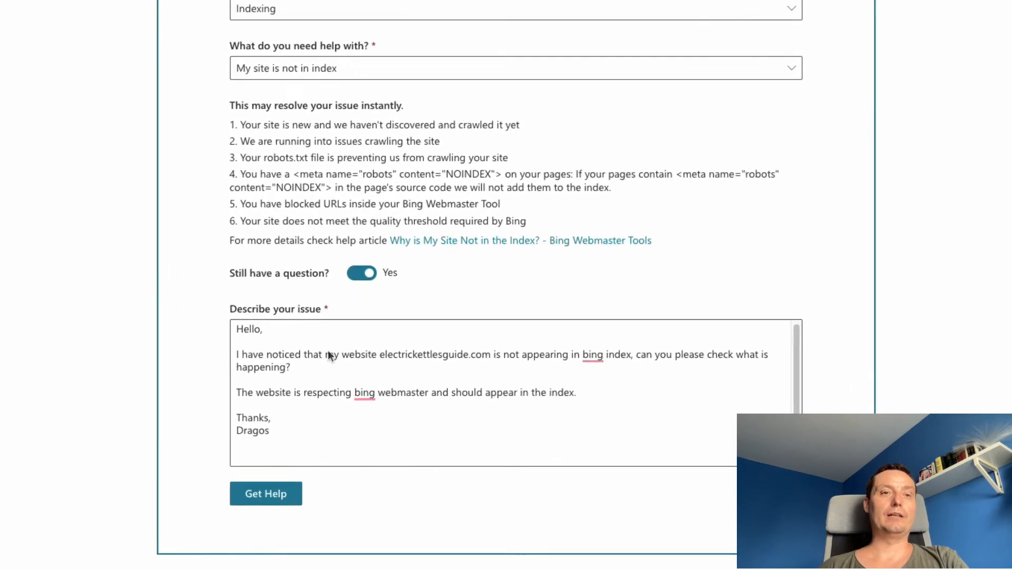
scroll(down, 3)
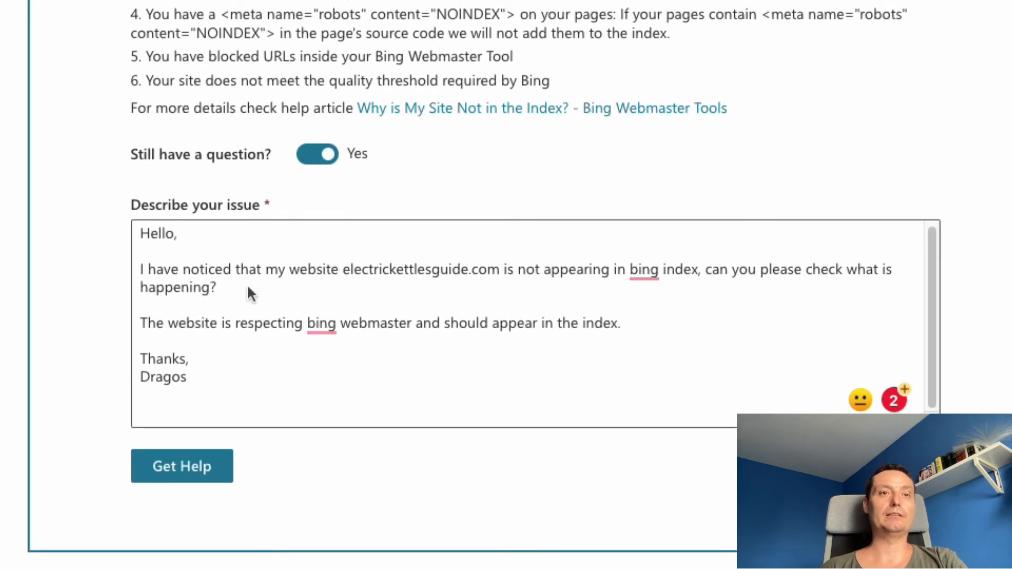
mouse_move(386, 288)
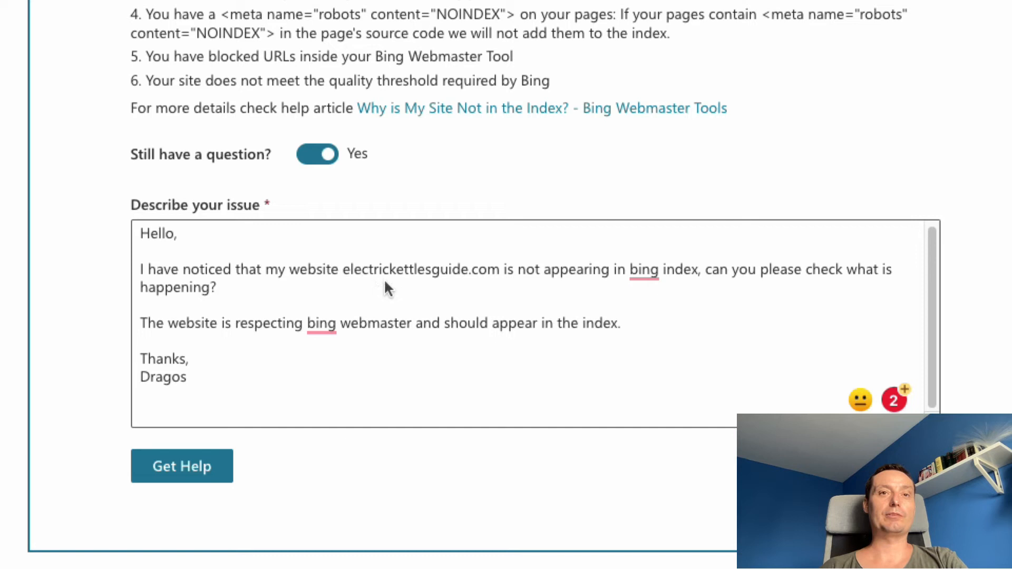
mouse_move(678, 275)
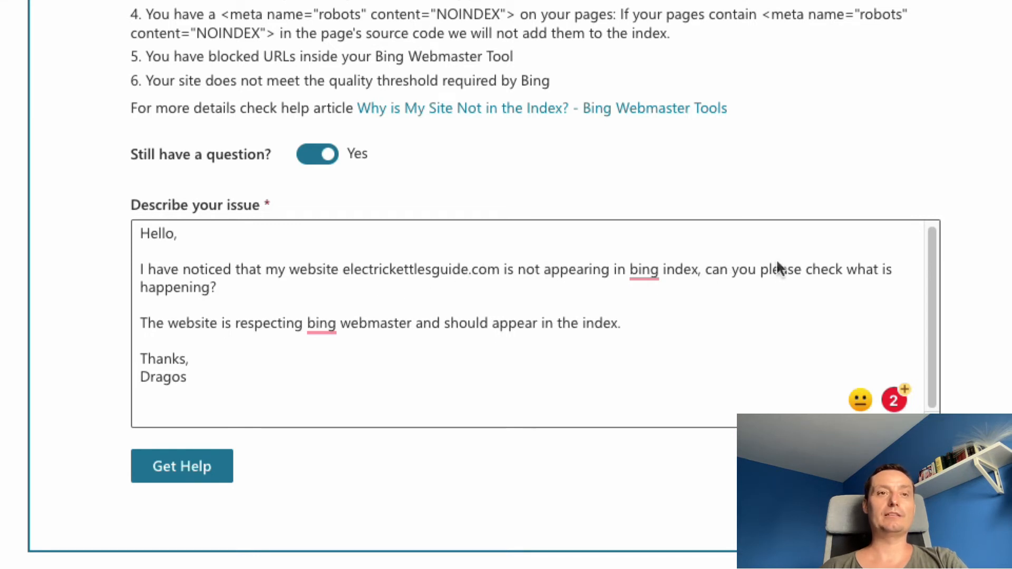
mouse_move(758, 290)
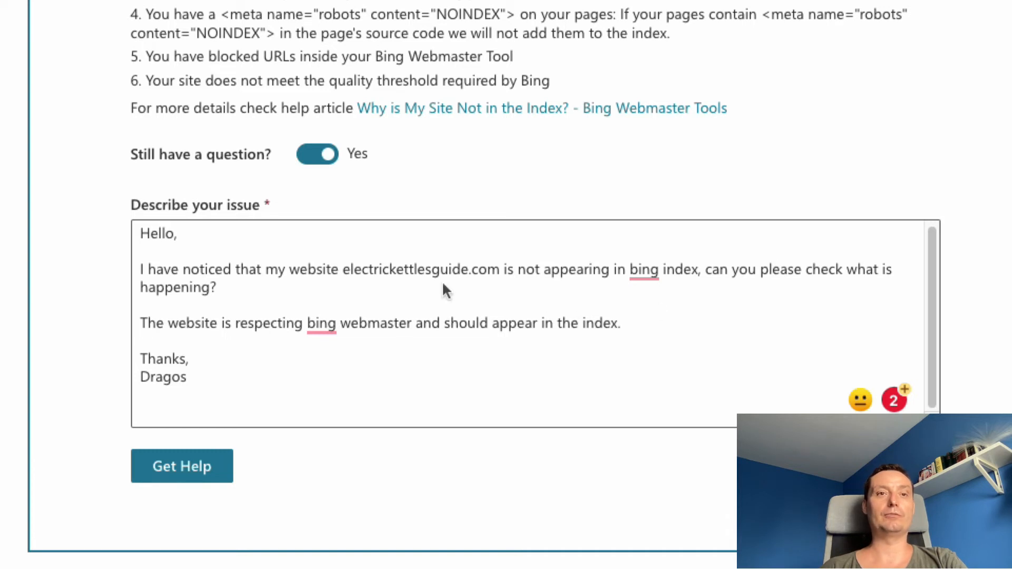
mouse_move(363, 306)
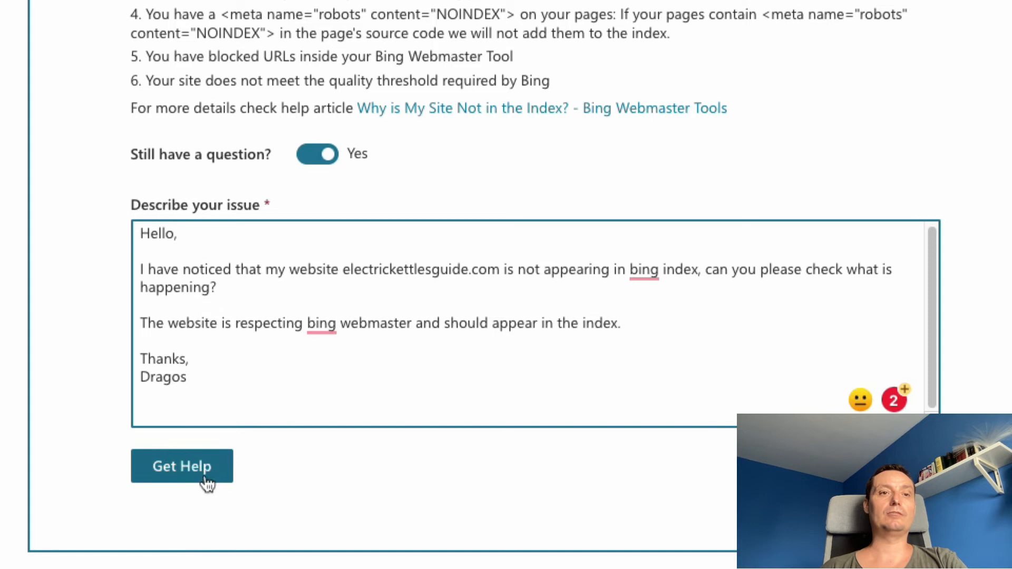
click(182, 466)
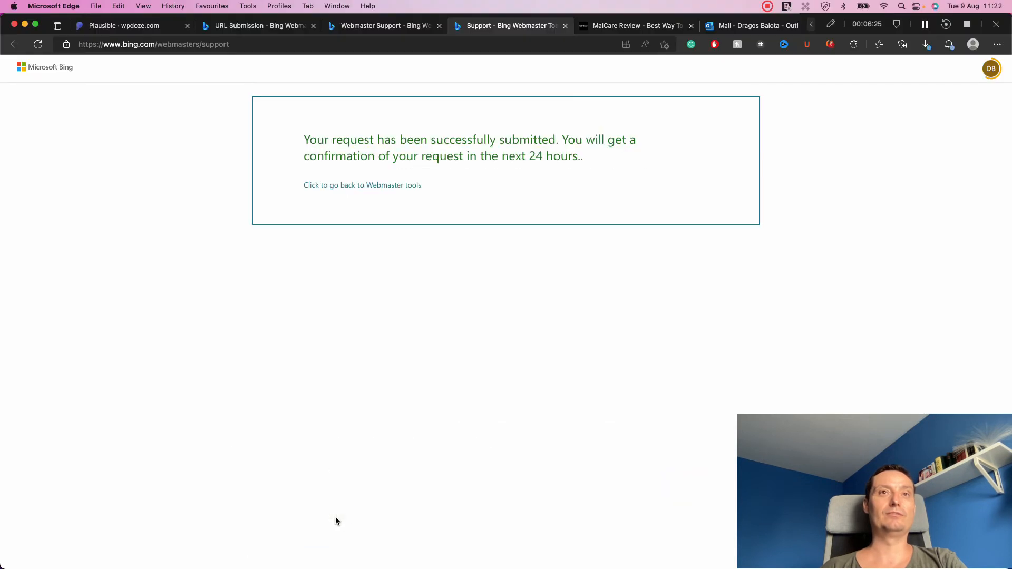
mouse_move(504, 166)
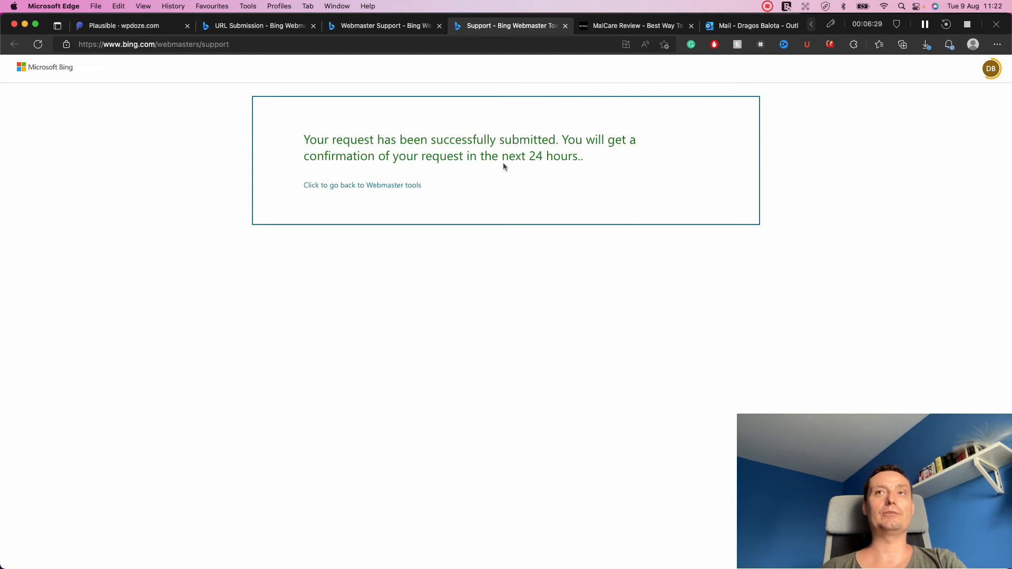
click(754, 26)
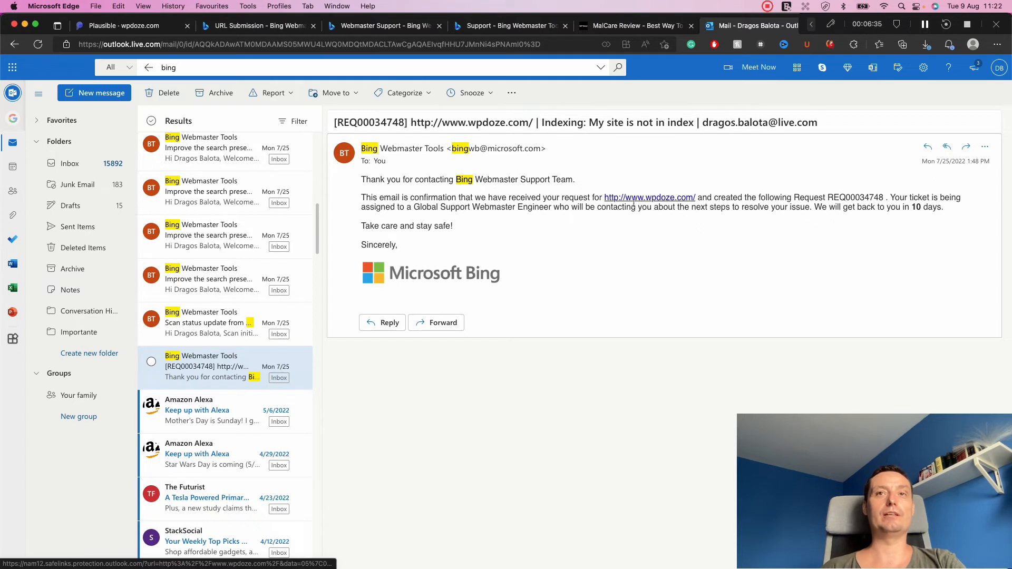
mouse_move(587, 211)
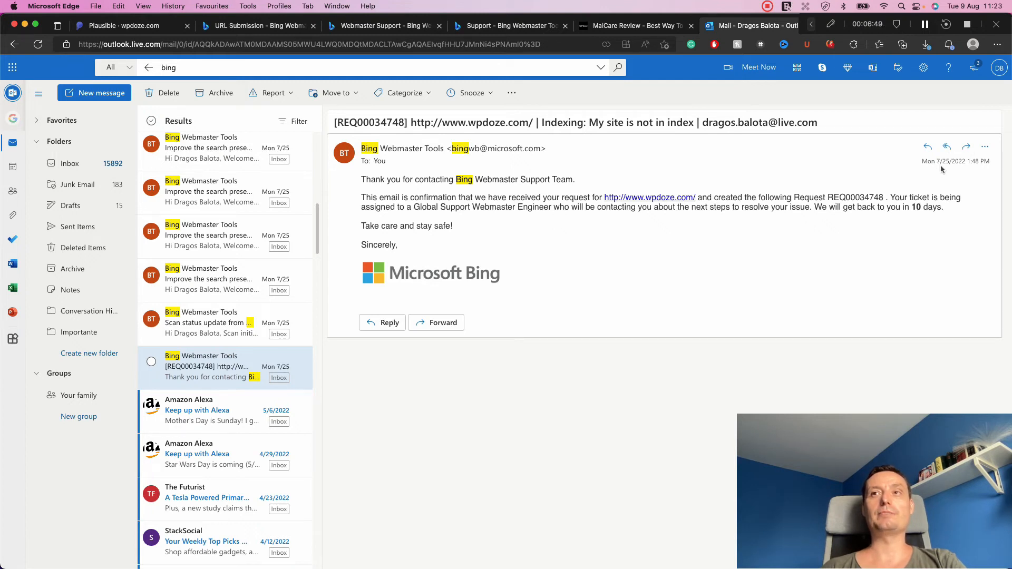
mouse_move(890, 262)
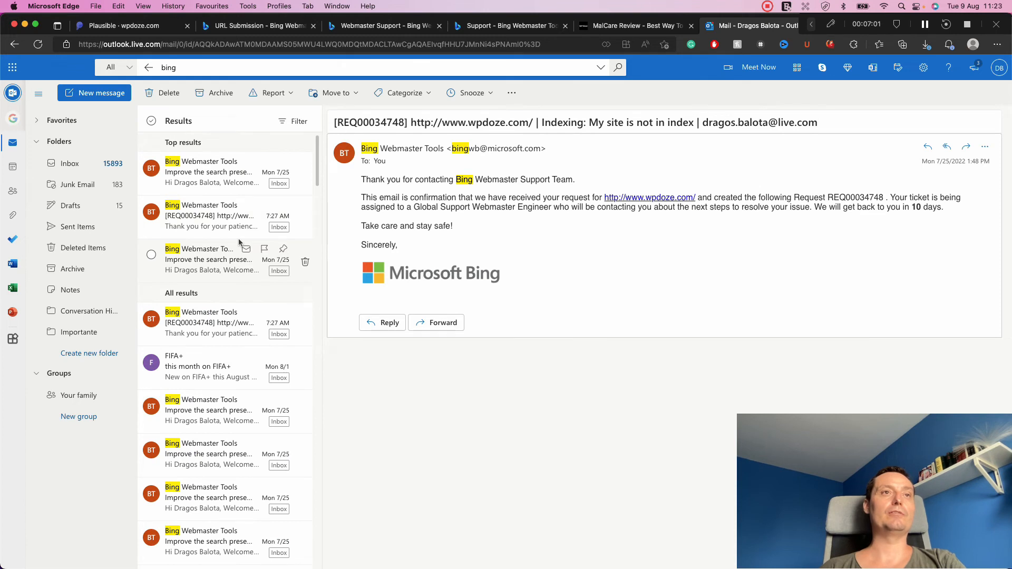
Open Bing's later reply saying the wpdoze.com indexing issue is resolved.
click(209, 216)
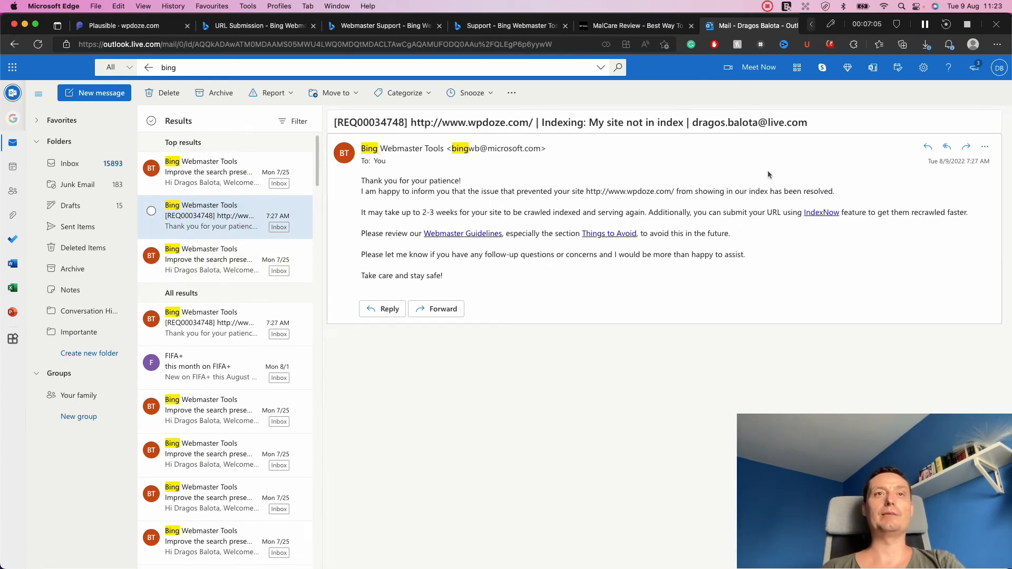
mouse_move(577, 181)
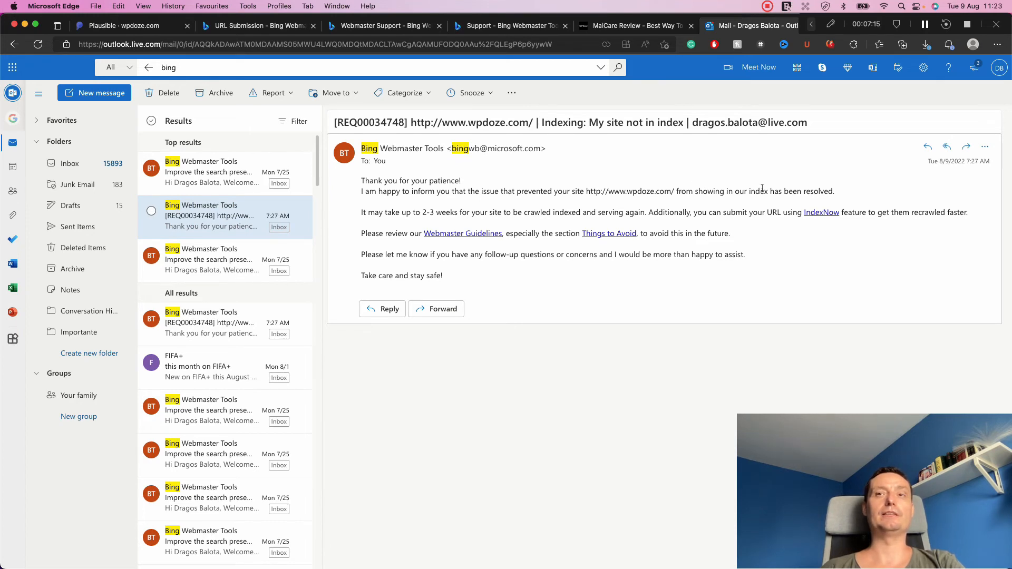
mouse_move(658, 202)
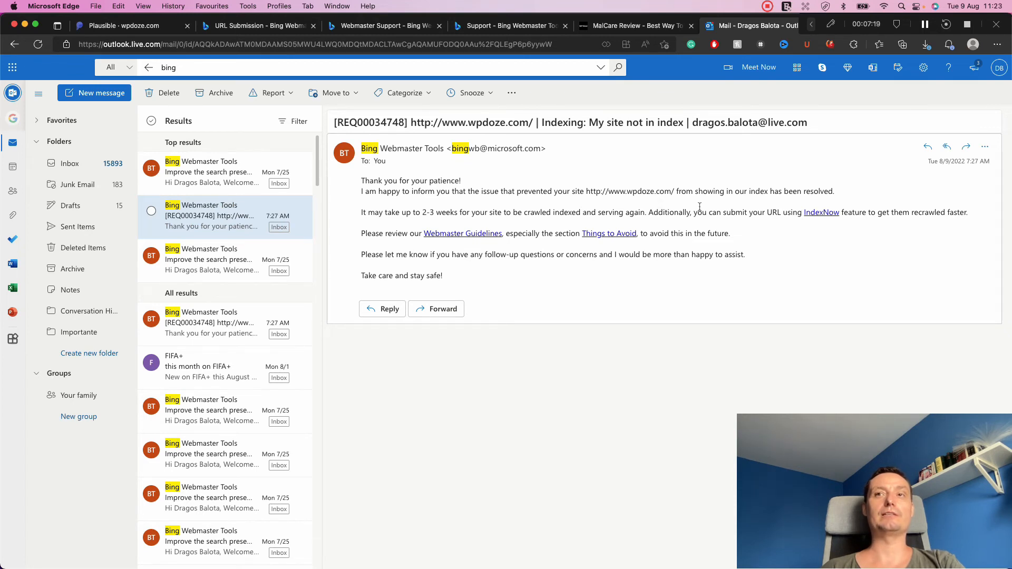
mouse_move(750, 201)
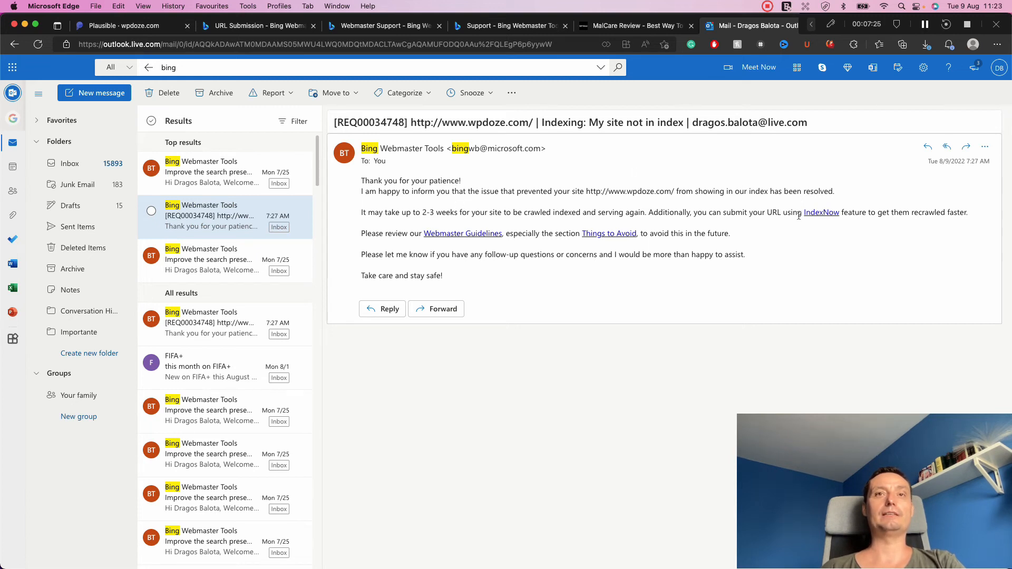
mouse_move(733, 240)
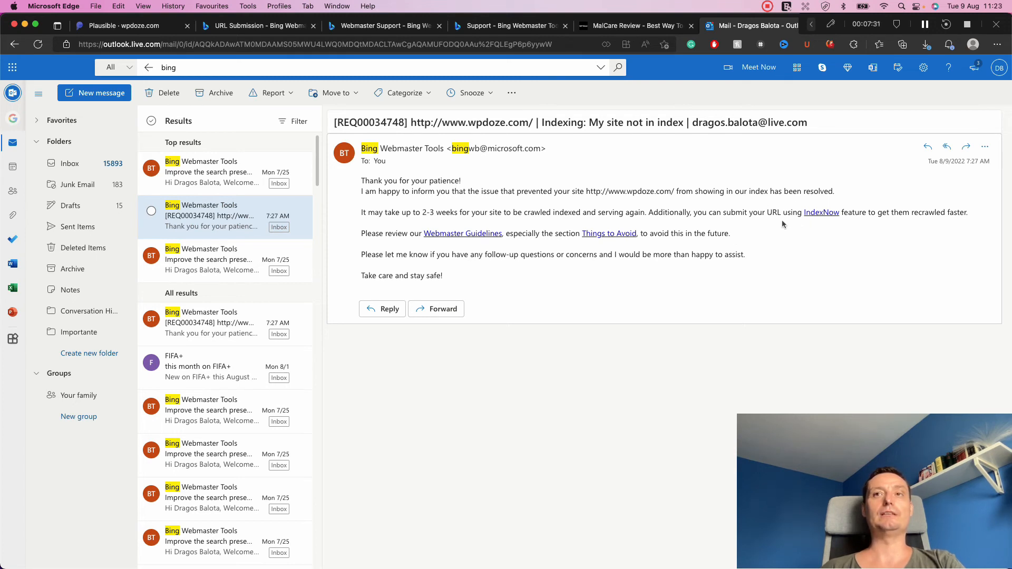
mouse_move(754, 215)
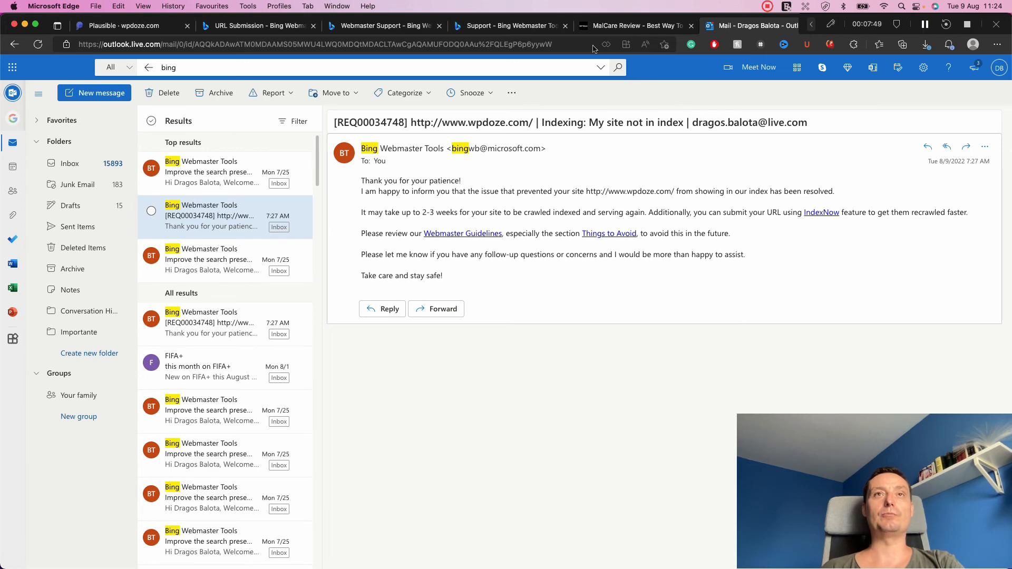
Return from Bing's resolution email in Outlook to the Bing Webmaster Support page.
click(383, 25)
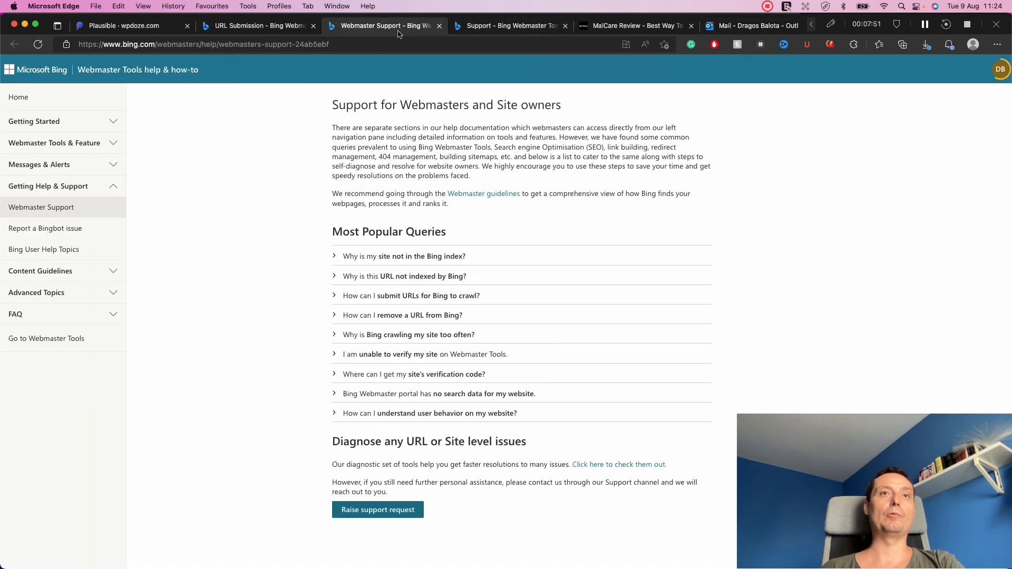
Open the Submit URLs form on wpdoze.com's URL Submission page, closing the Help pane.
click(257, 25)
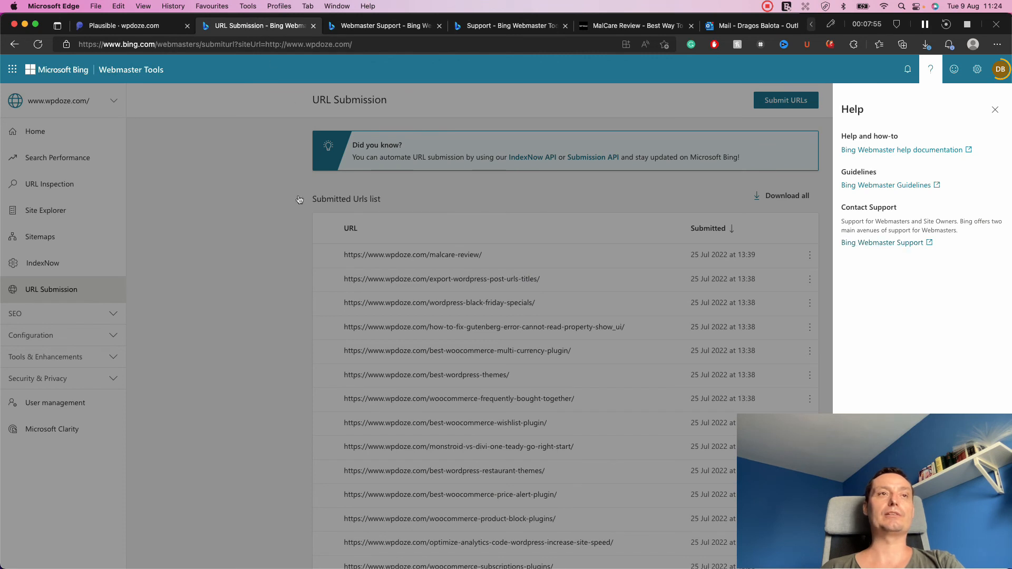
click(995, 109)
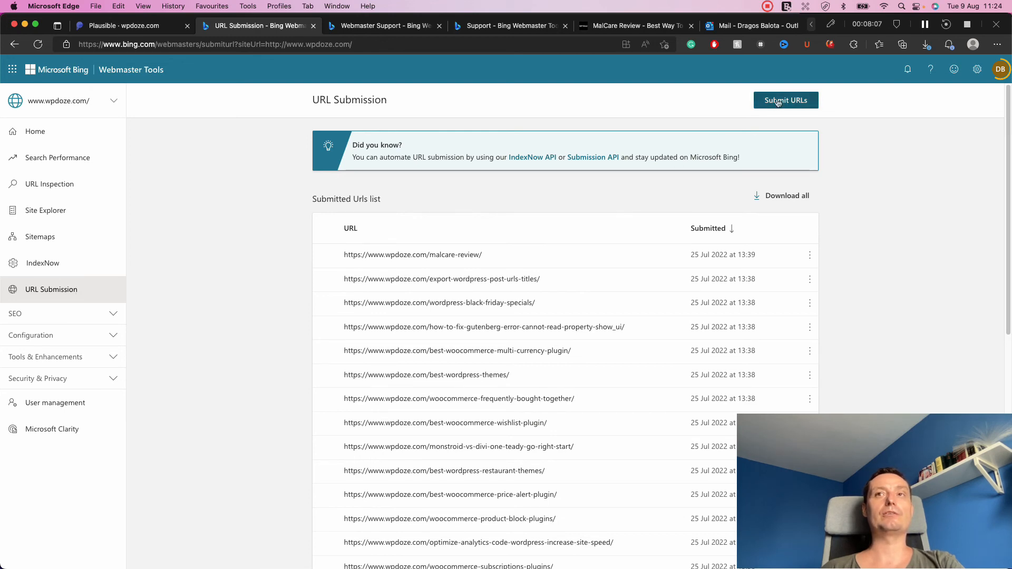
click(785, 100)
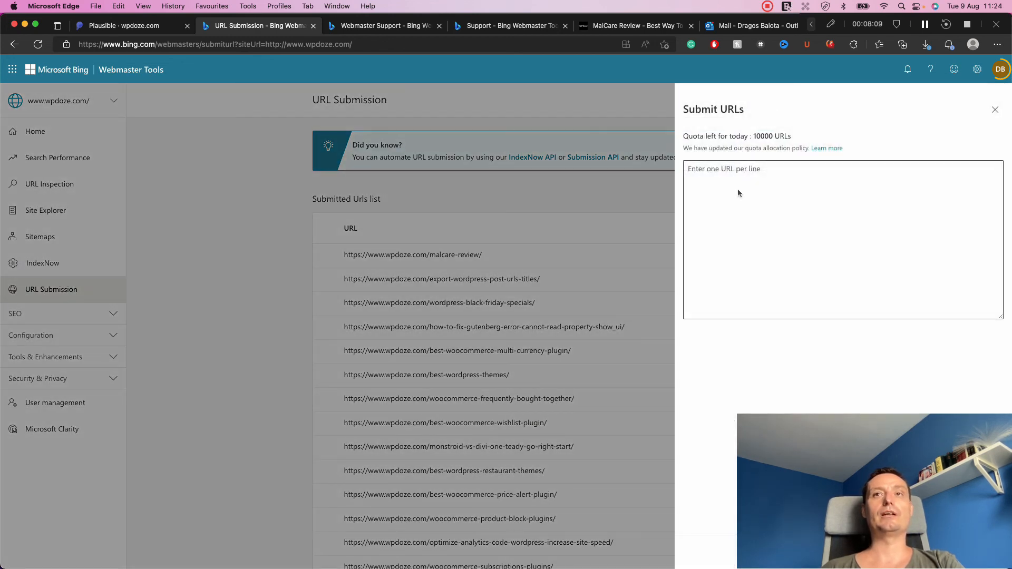